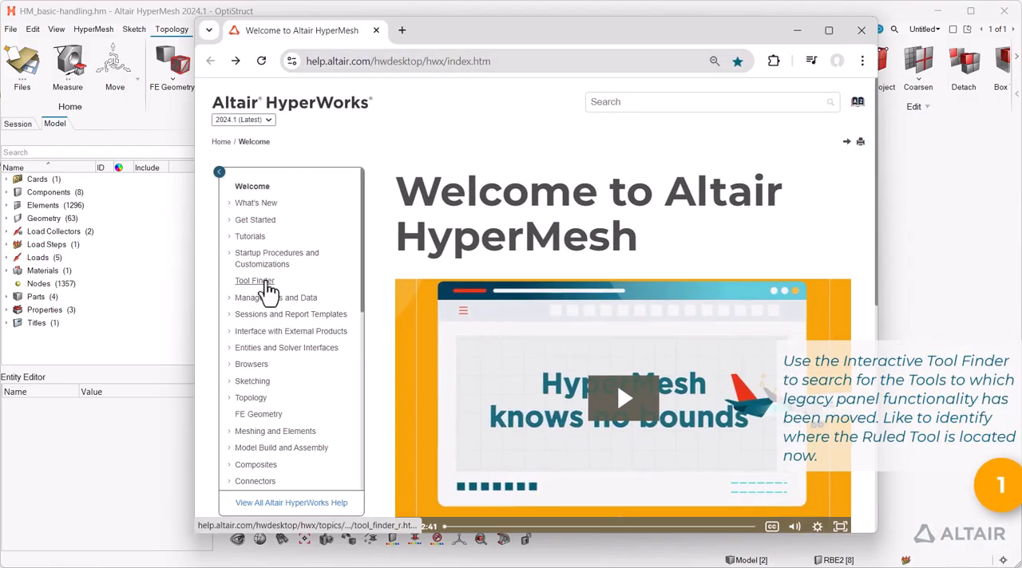
- Use the Interactive Tool Finder to locate the legacy Ruled panel under Topology > Ruled
left_click(254, 281)
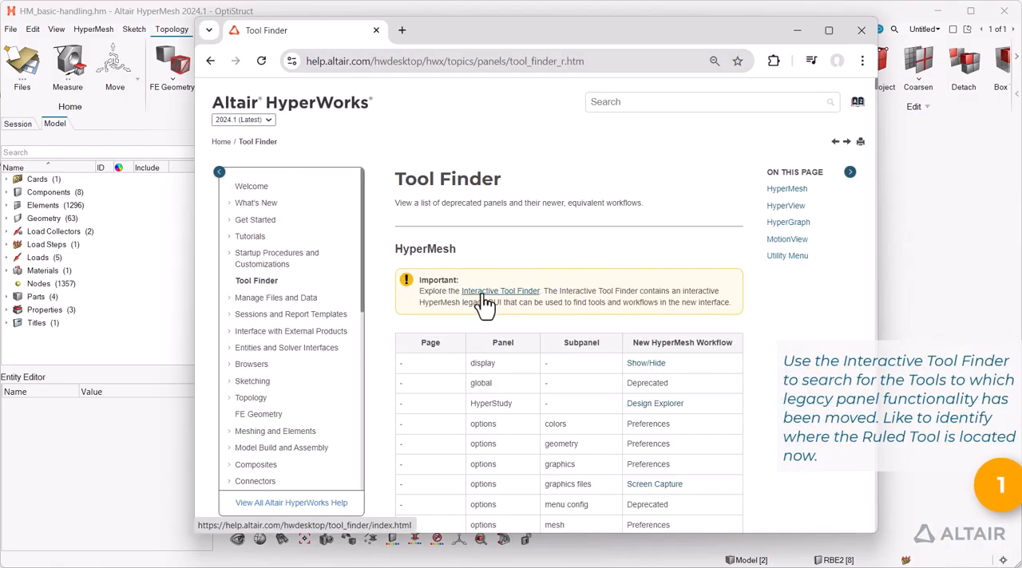
left_click(500, 290)
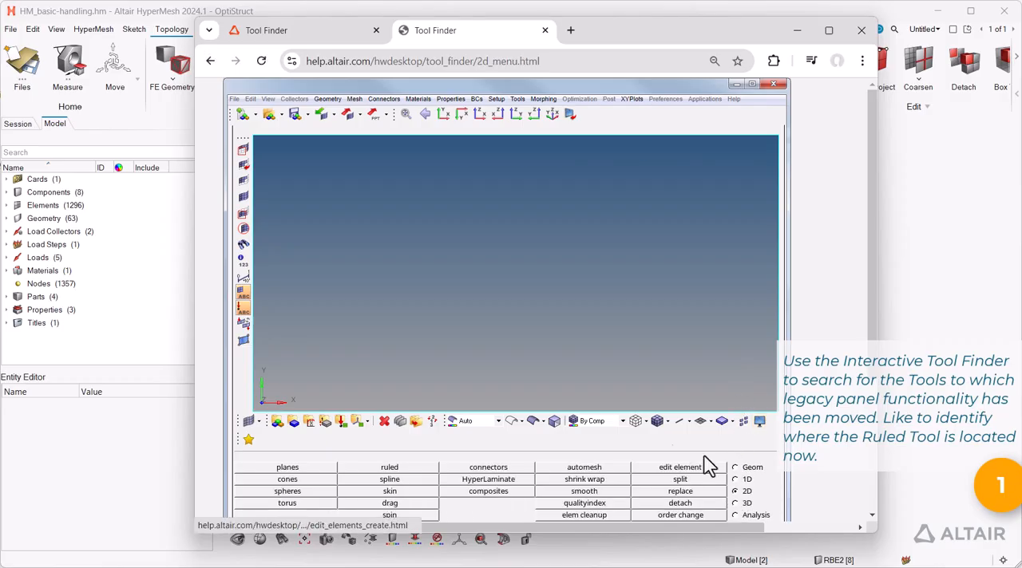
left_click(388, 467)
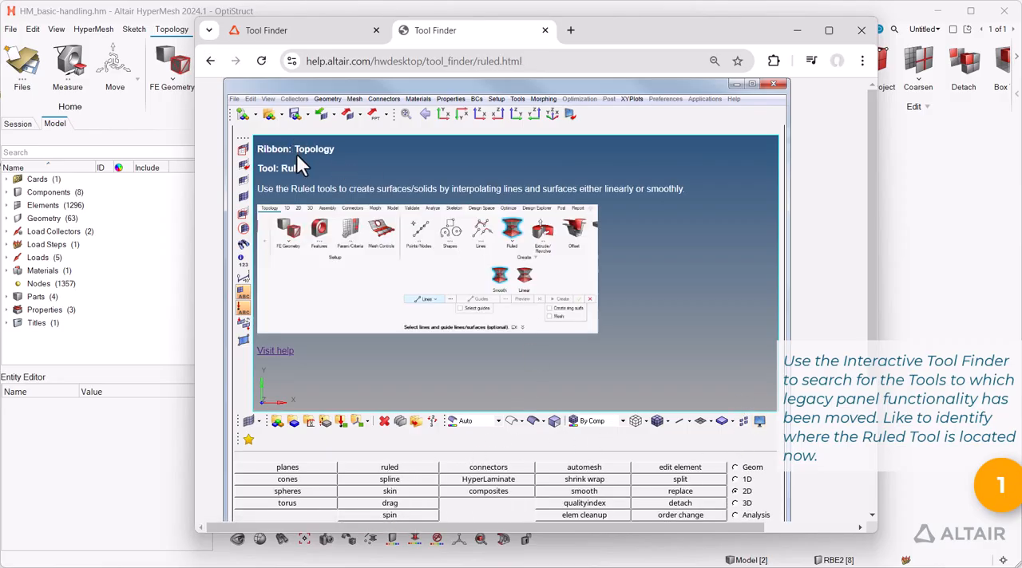
mouse_move(639, 269)
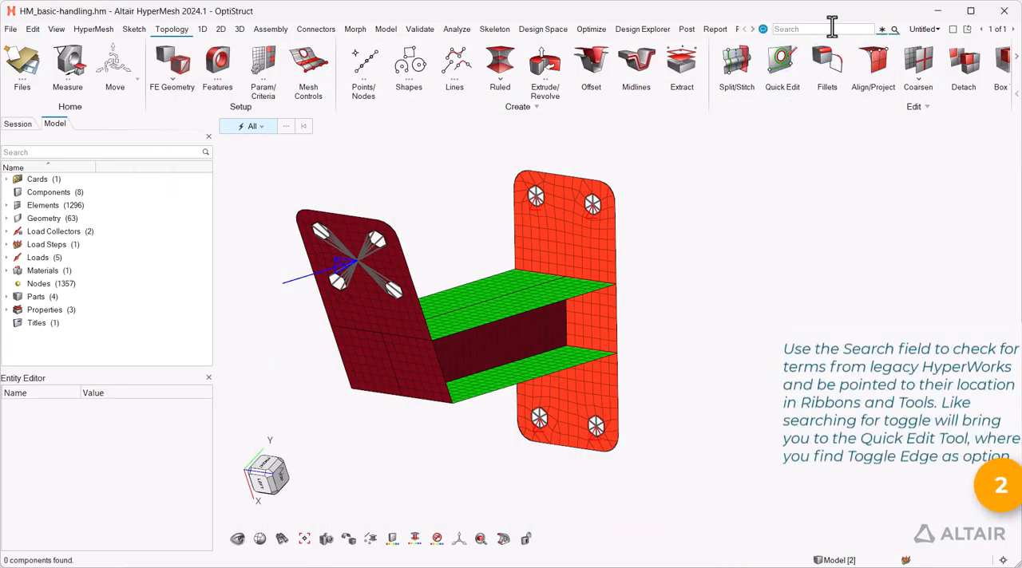
- Search 'togg' and set Quick Edit to Toggle Edge mode
type("togg")
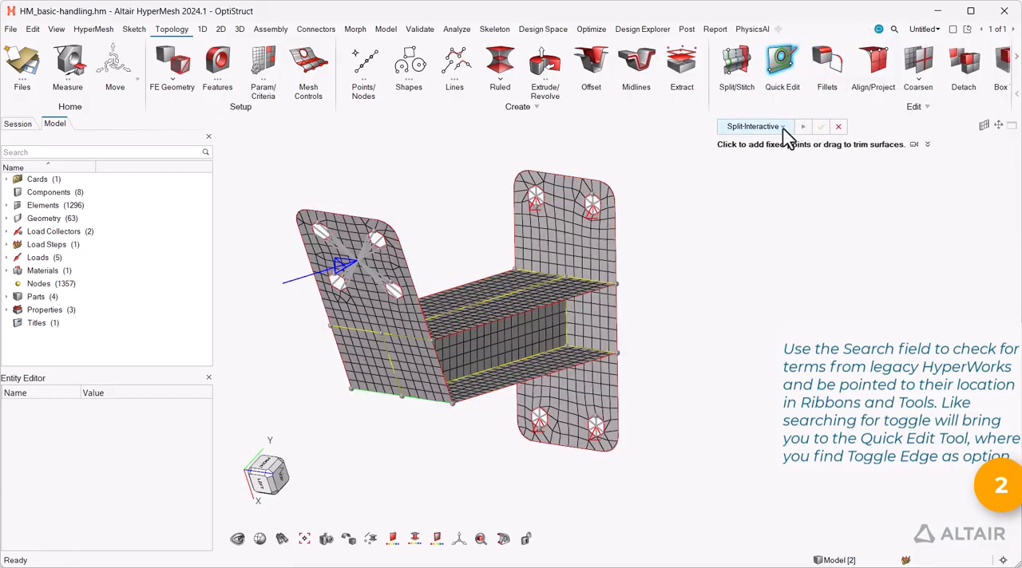
left_click(754, 126)
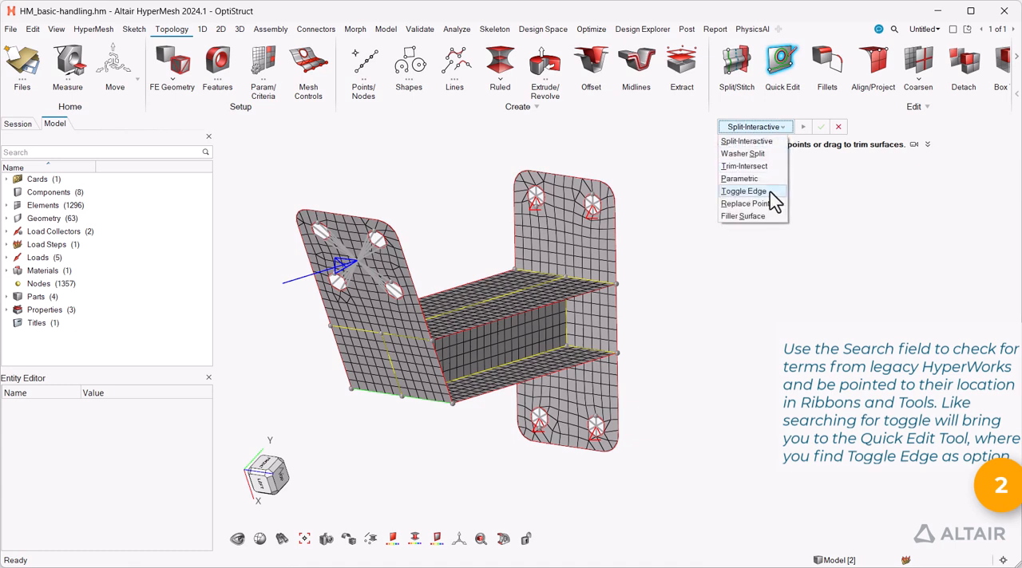
left_click(744, 191)
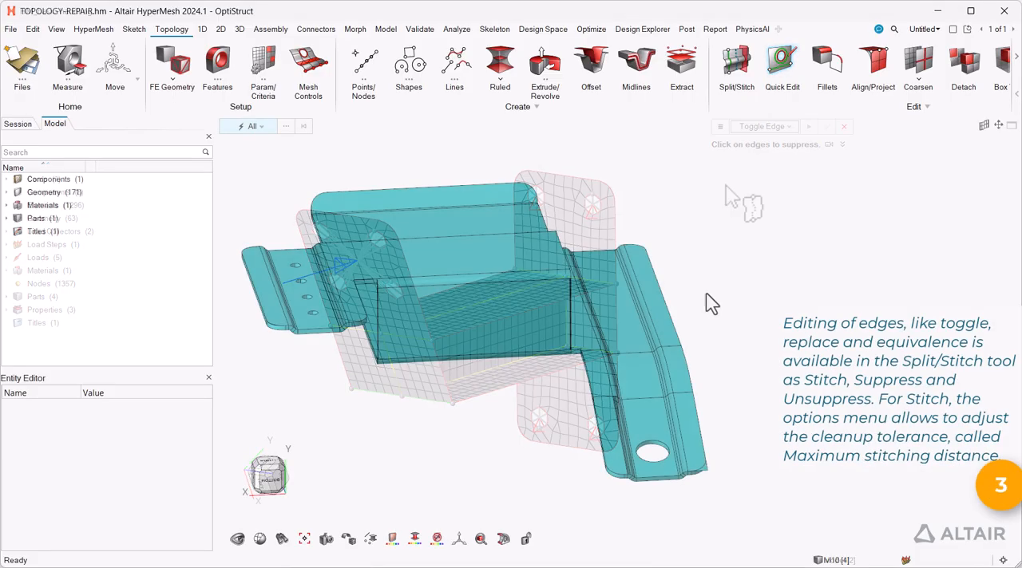
left_click(844, 127)
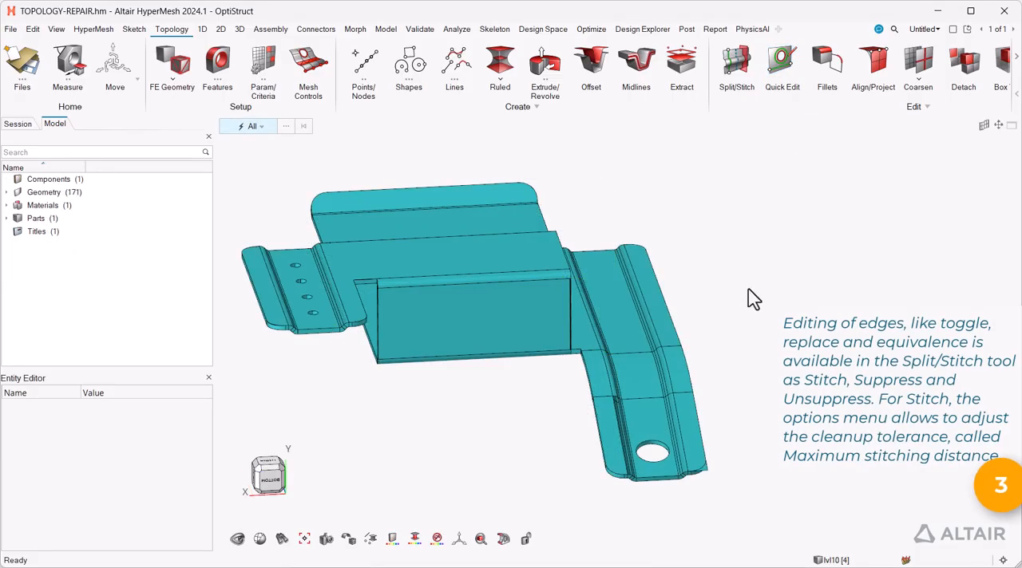
left_click(735, 64)
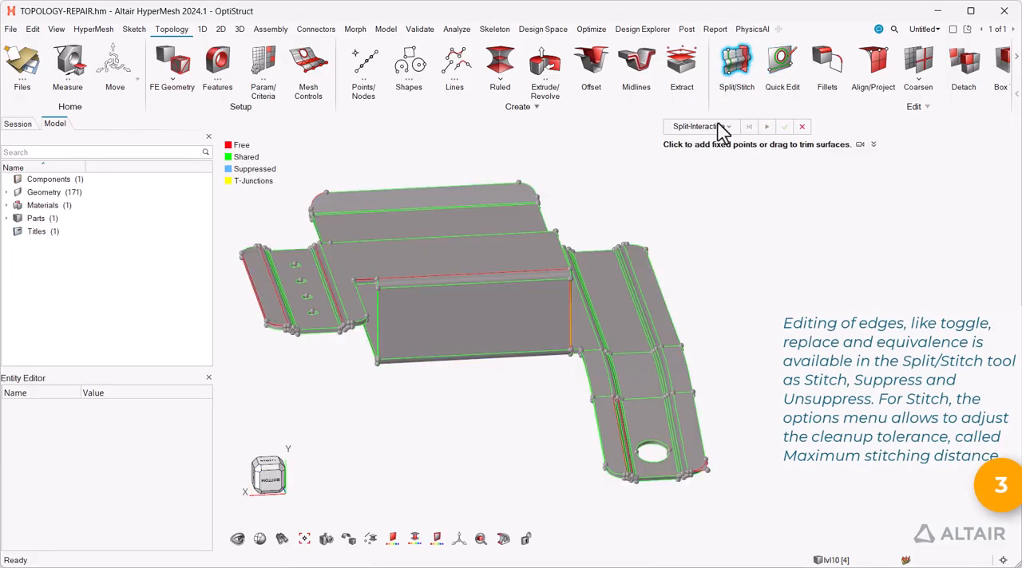
left_click(699, 126)
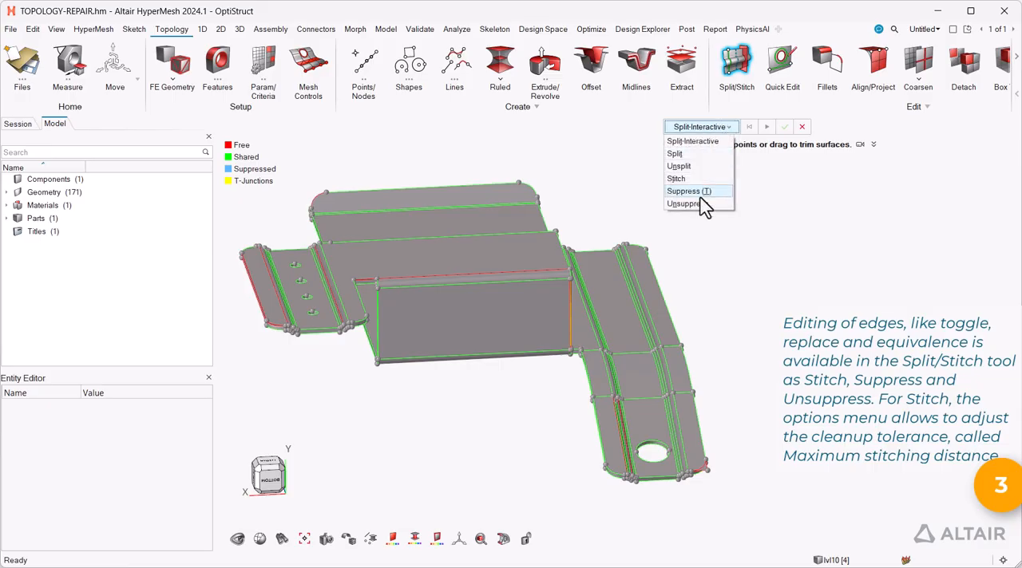
mouse_move(694, 179)
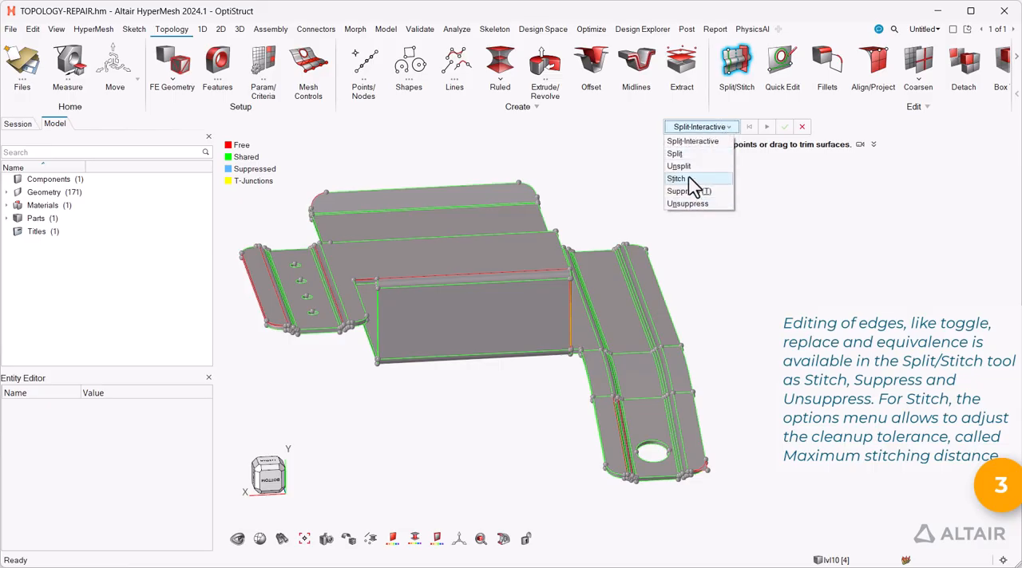
left_click(676, 178)
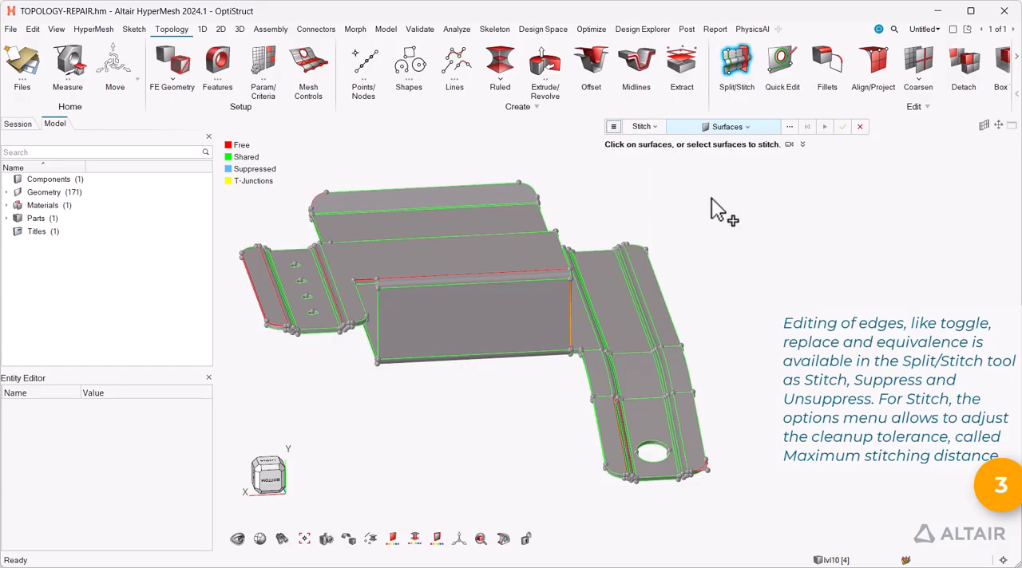
left_click(843, 126)
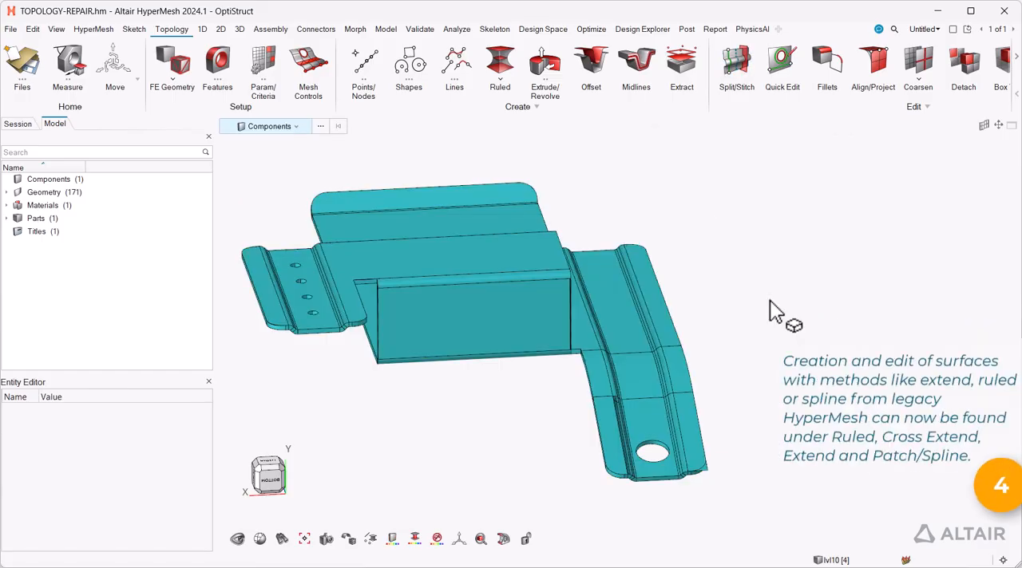
mouse_move(256, 100)
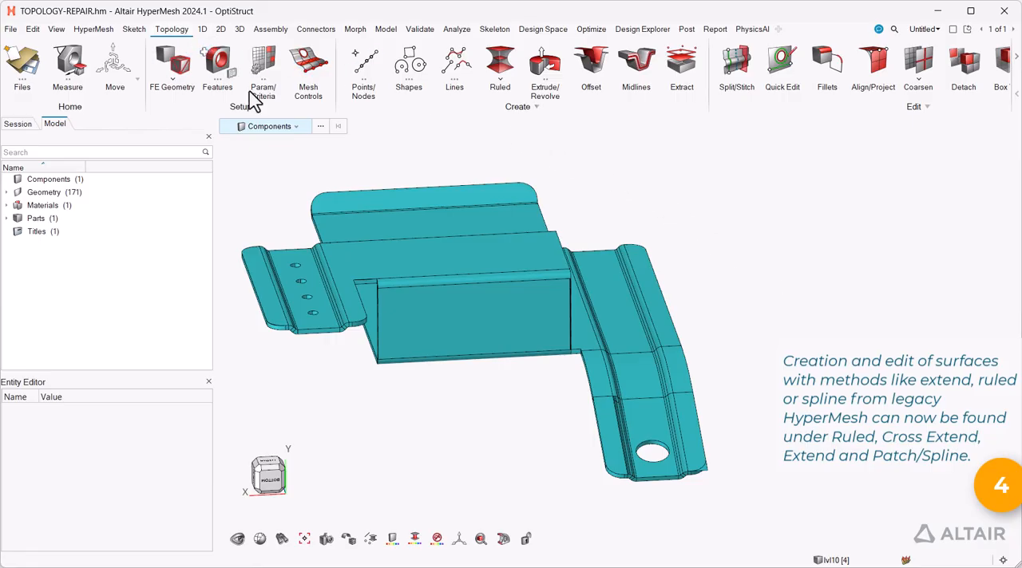
- Preview the Topology Ruled surface tool, then move to the 2D ribbon's Patch/Spline surfaces
left_click(500, 64)
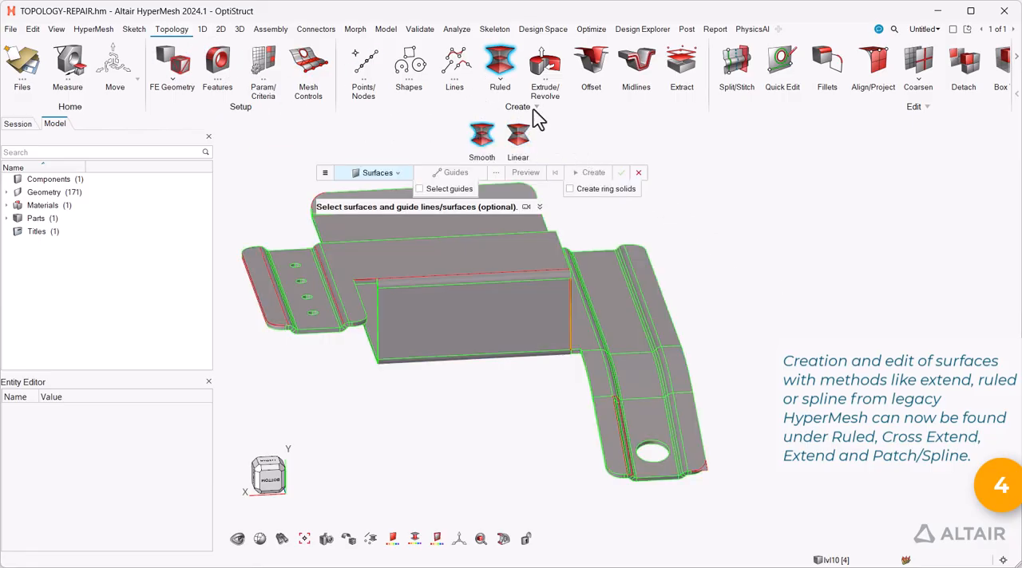
left_click(221, 29)
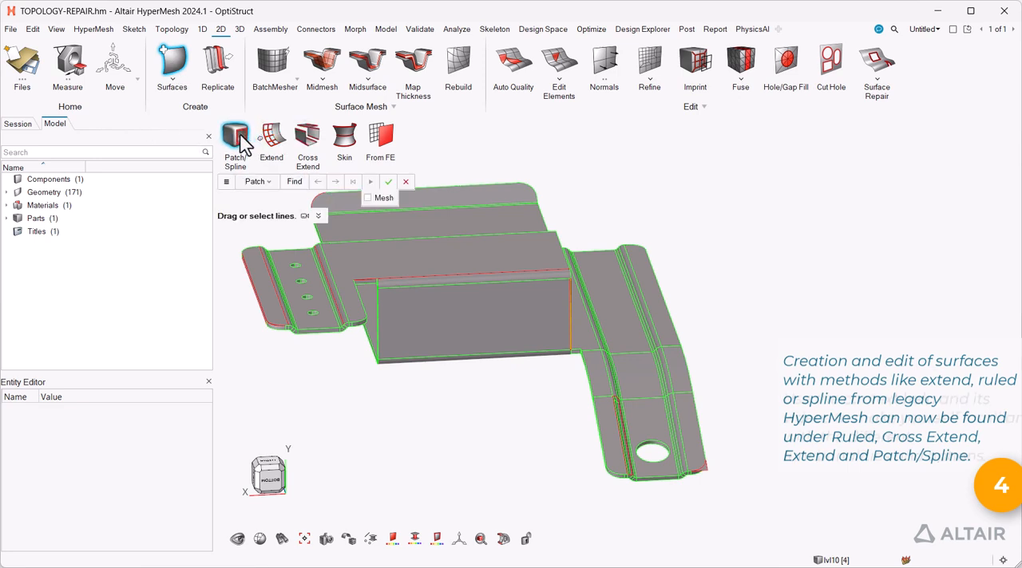
left_click(305, 216)
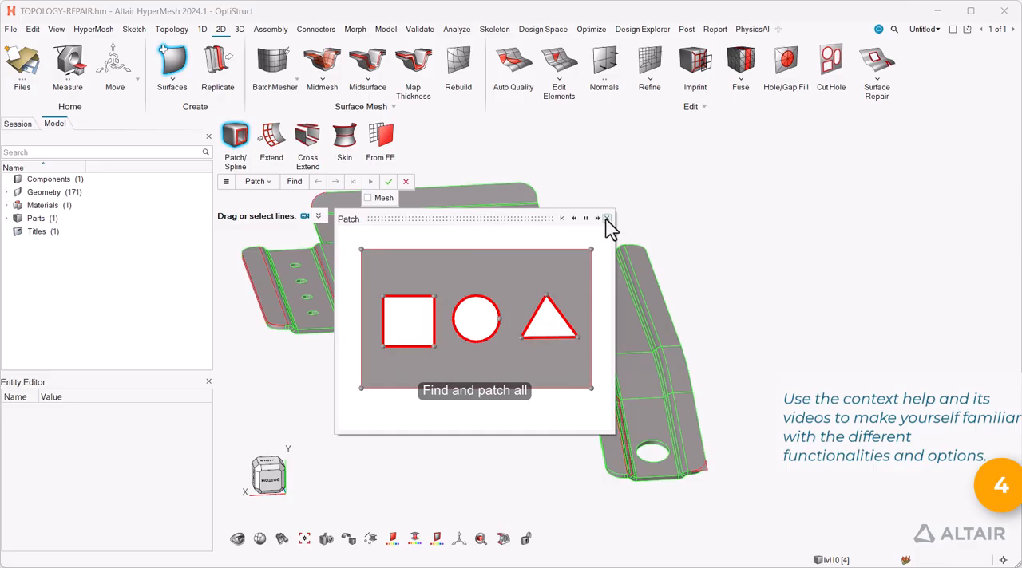
left_click(610, 218)
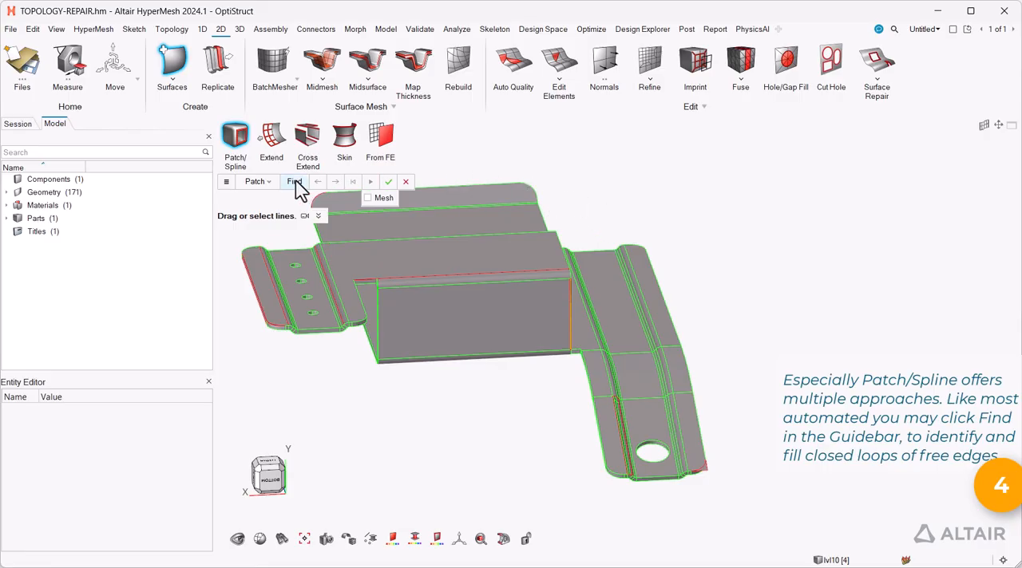
- Auto-fill closed free-edge loops with Find, delete the new patch, and switch patching to Spline
left_click(294, 181)
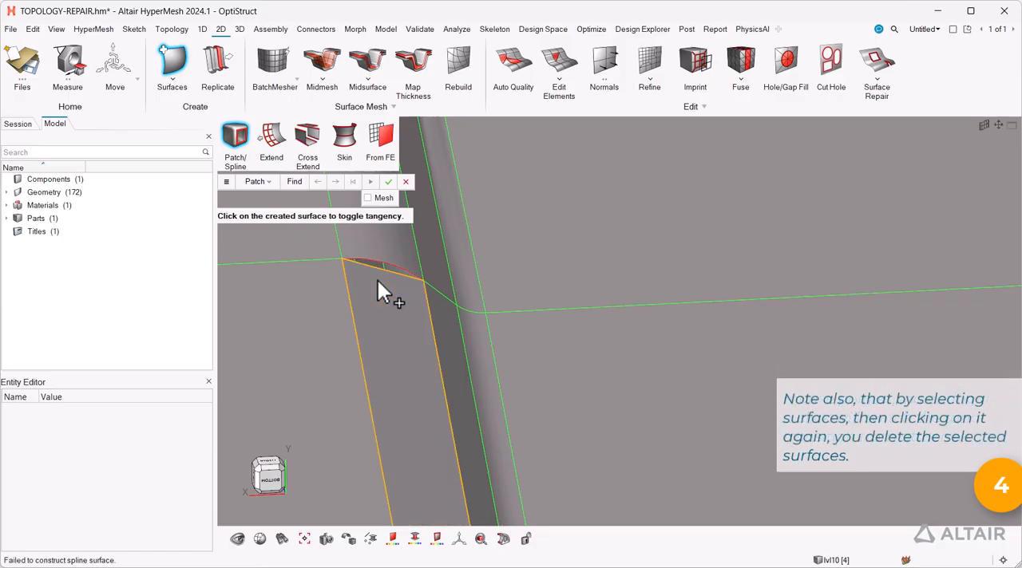
left_click(391, 320)
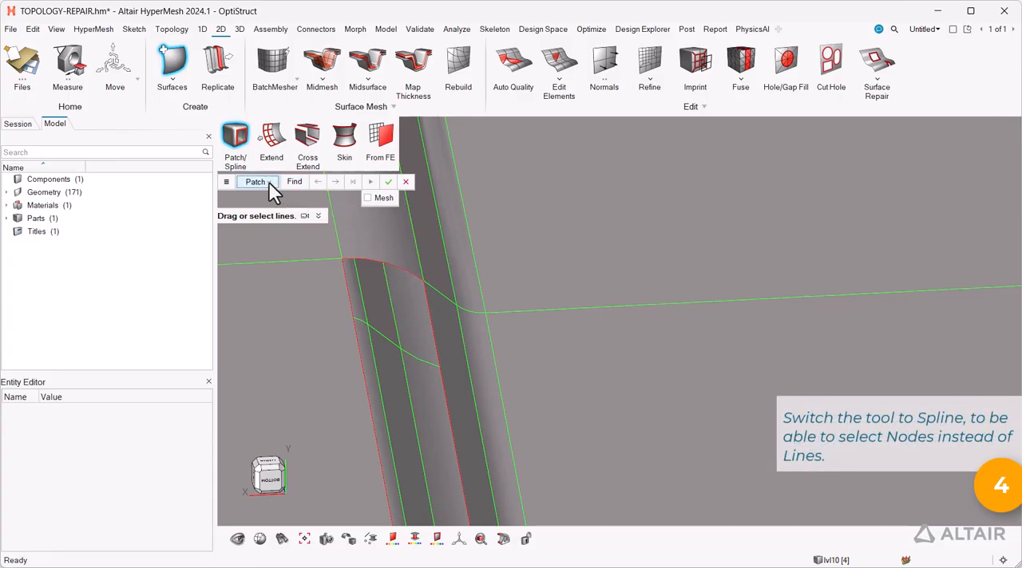
left_click(256, 181)
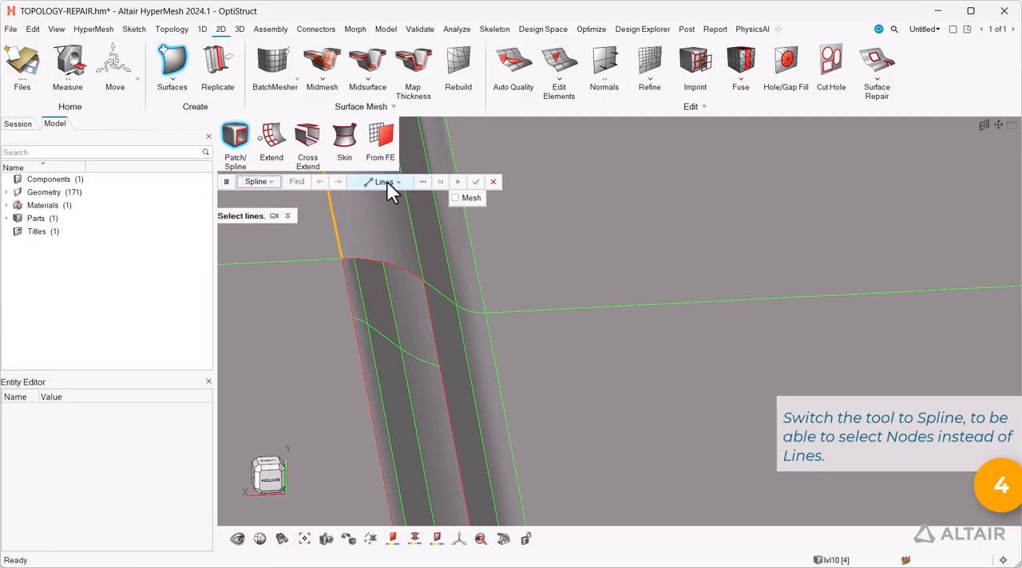
mouse_move(558, 268)
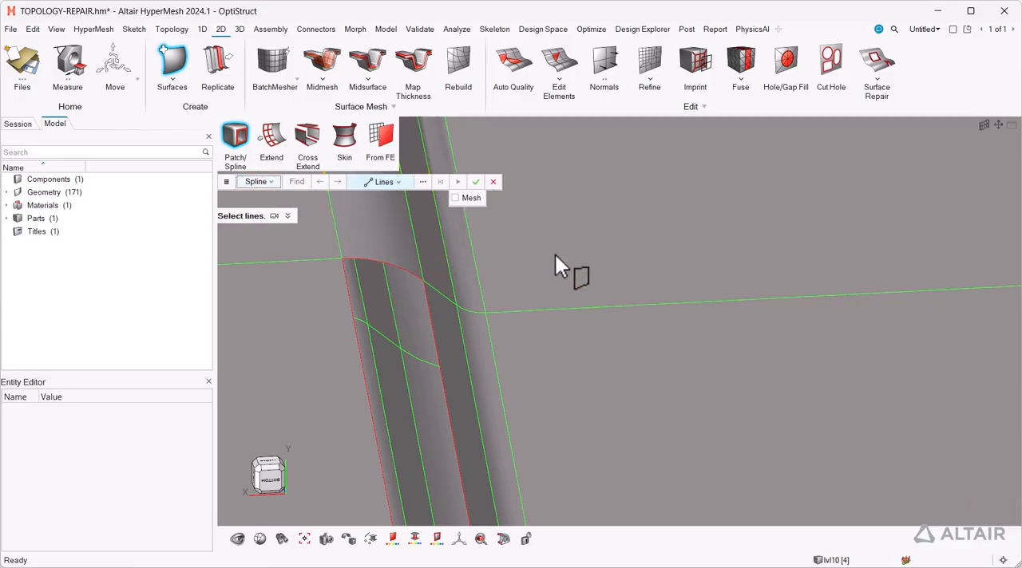
left_click(171, 29)
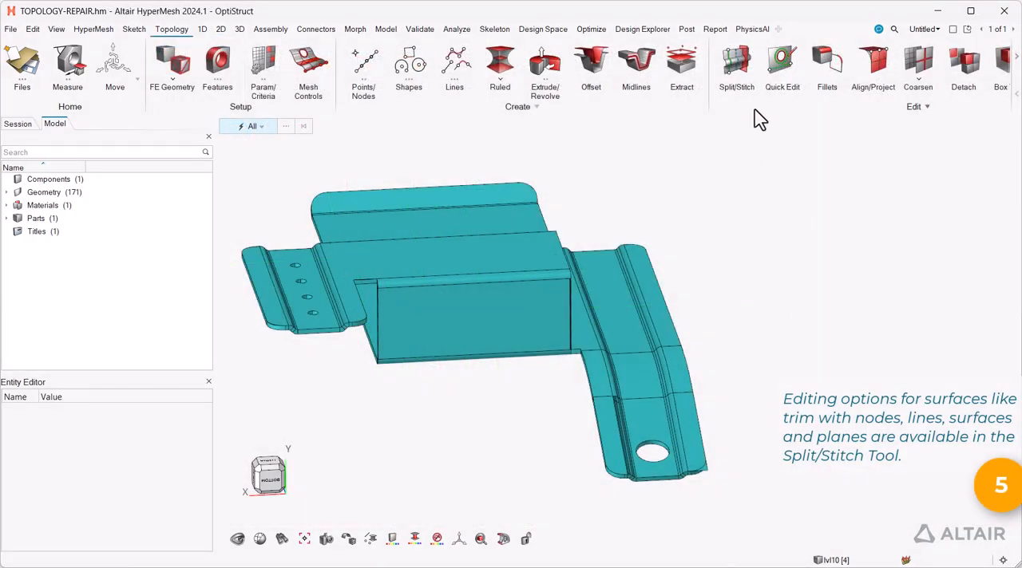
- Keep Split/Stitch in Split-Interactive mode, and expand then collapse its usage hints
left_click(735, 68)
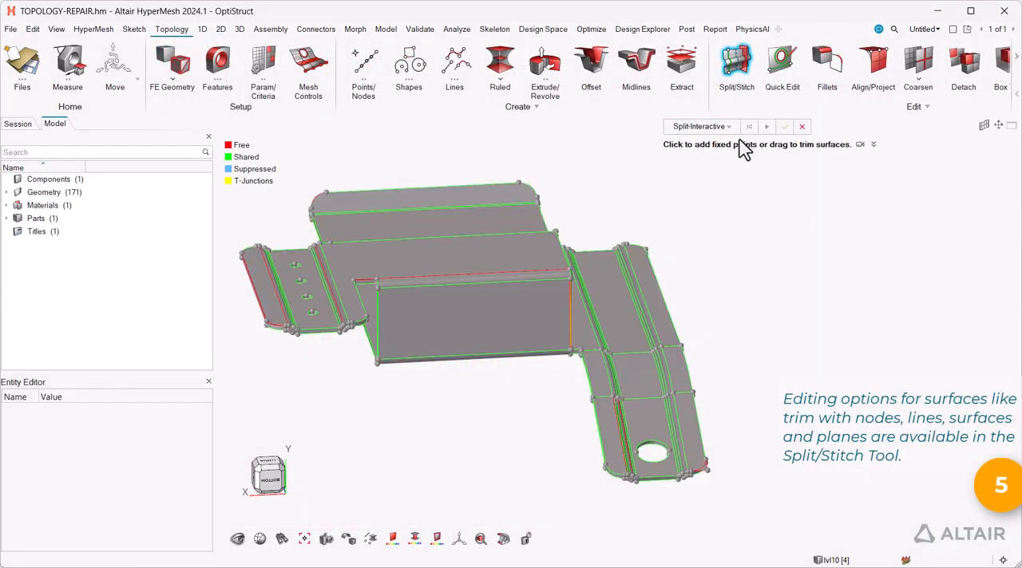
left_click(700, 126)
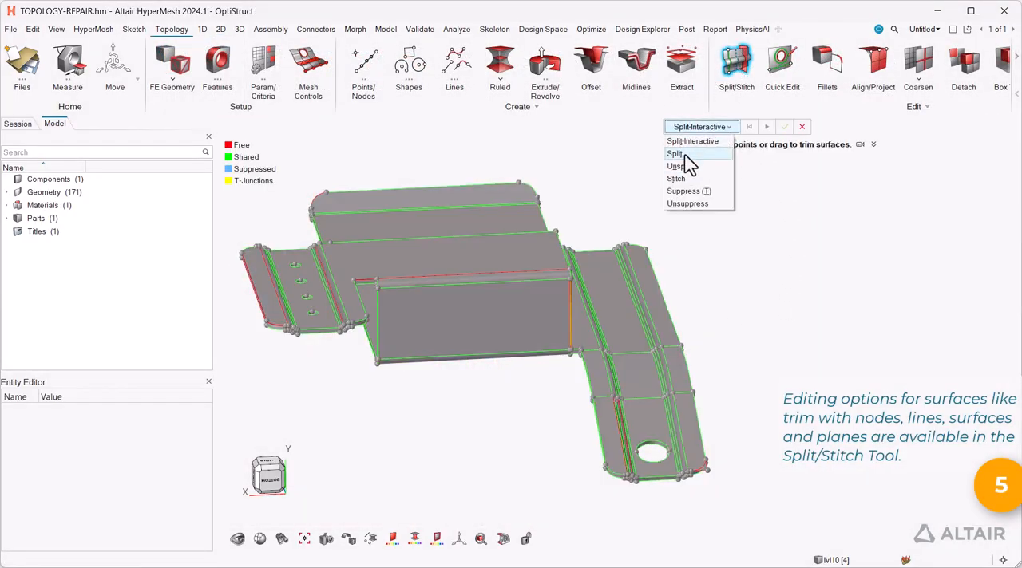
left_click(676, 153)
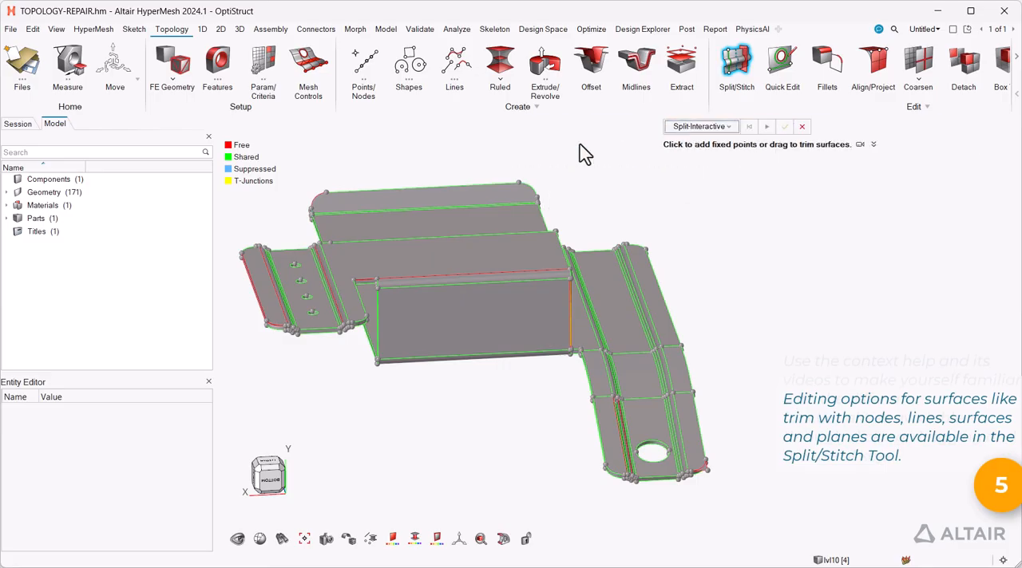
left_click(873, 145)
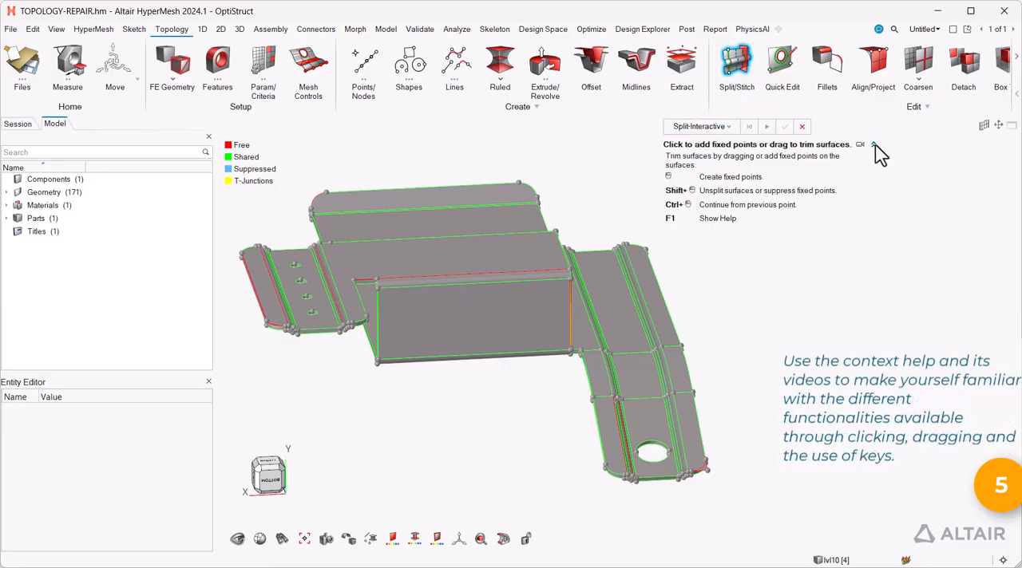
left_click(861, 144)
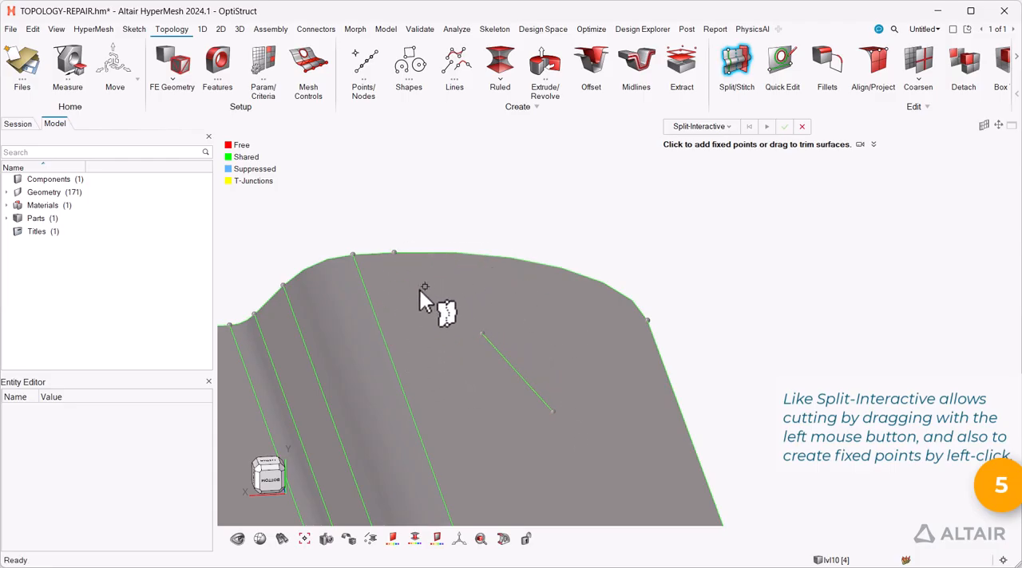
mouse_move(542, 308)
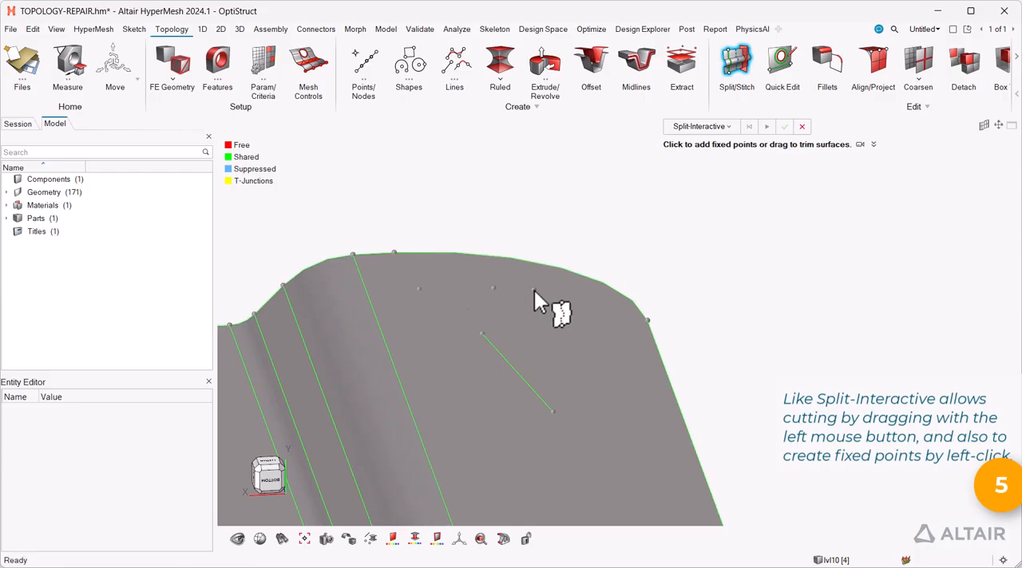
- Drag a trim line across the surface and click to place two fixed points
key("shift")
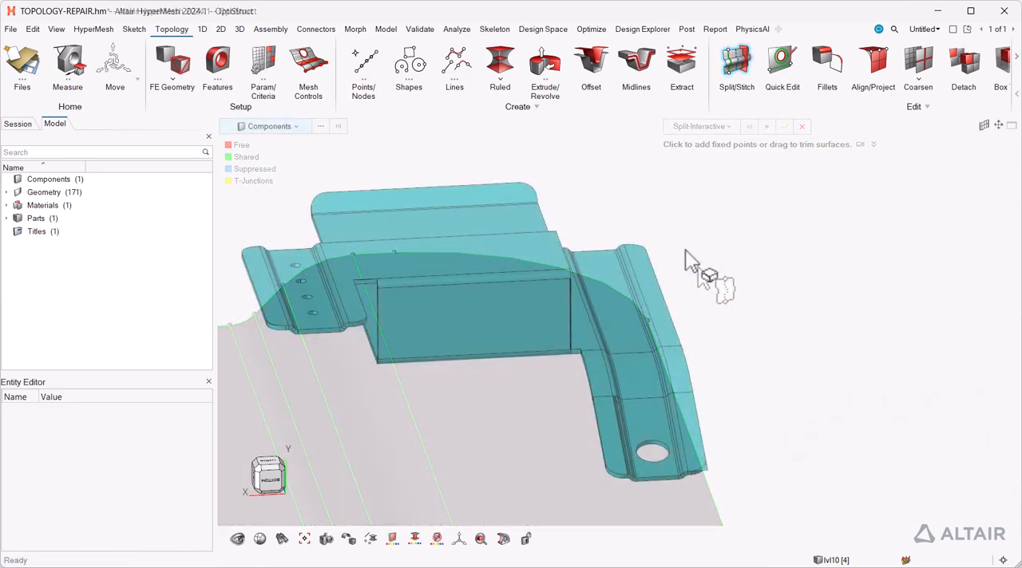
- Set Split/Stitch to split surfaces along Offset Lines, the new washer split method
left_click(735, 64)
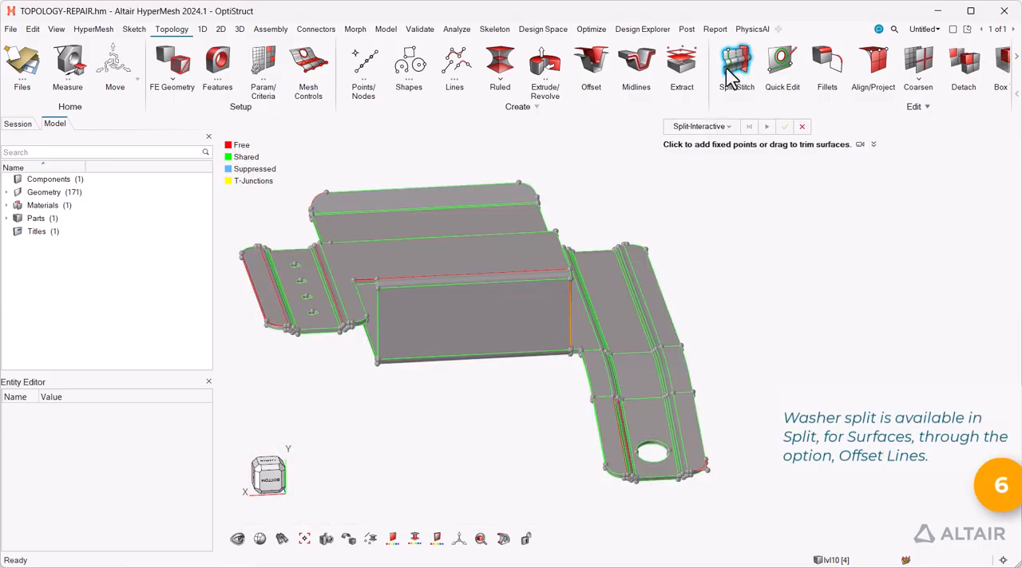
left_click(736, 64)
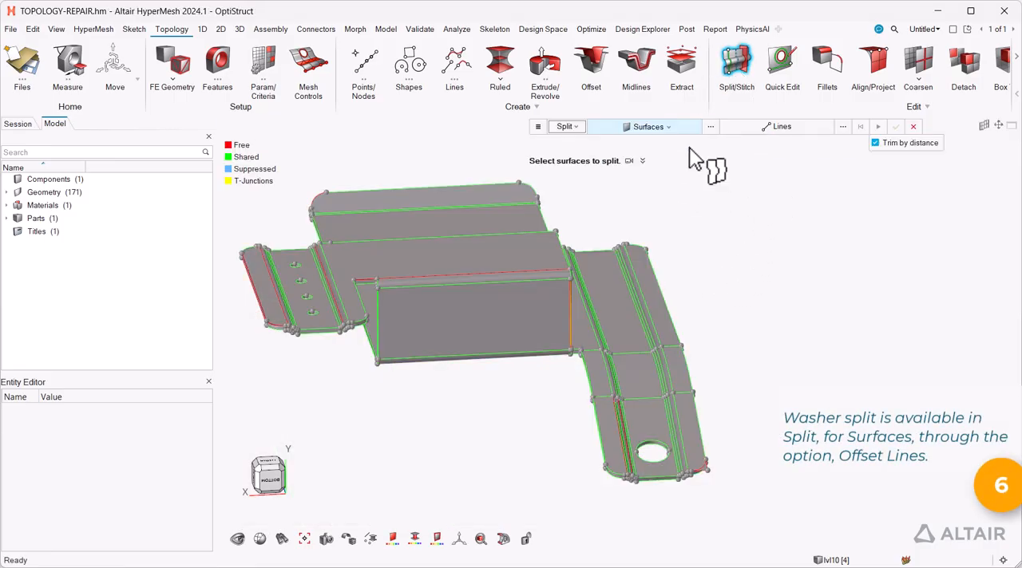
left_click(779, 126)
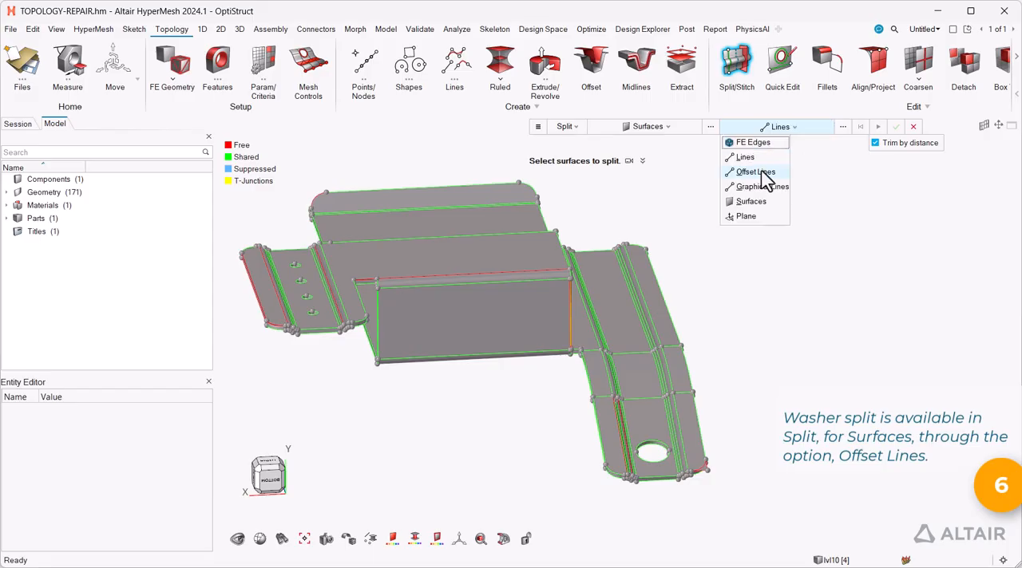
left_click(756, 171)
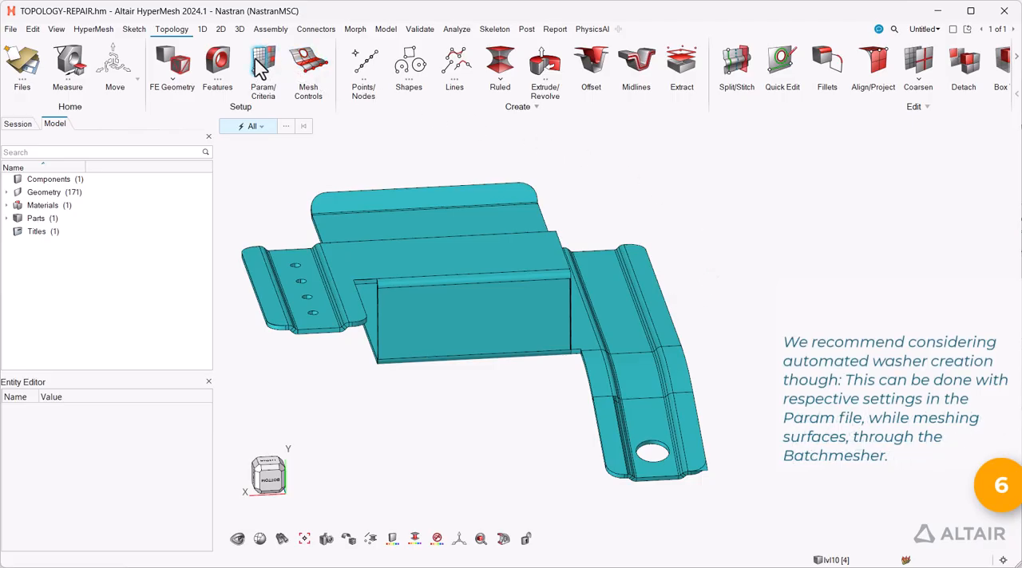
- Review Washer treatment under Holes 2D > Circle in the mesh parameter editor, then close it
left_click(263, 71)
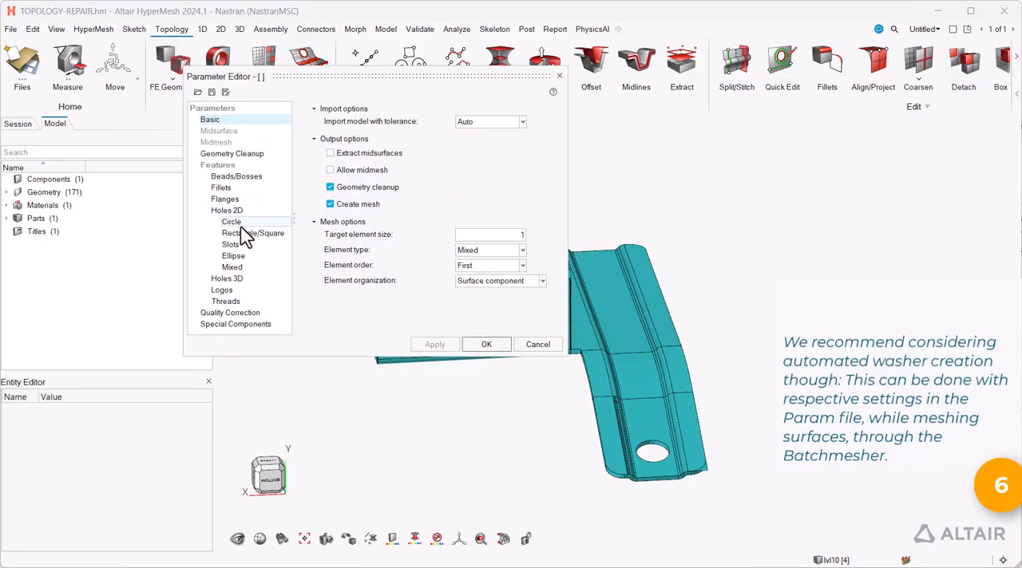
left_click(232, 221)
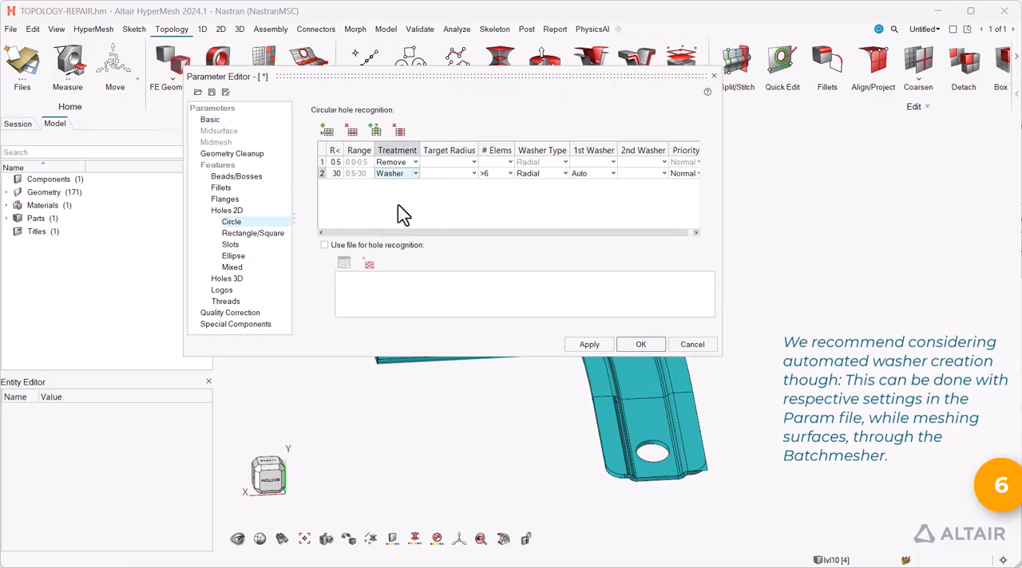
left_click(639, 344)
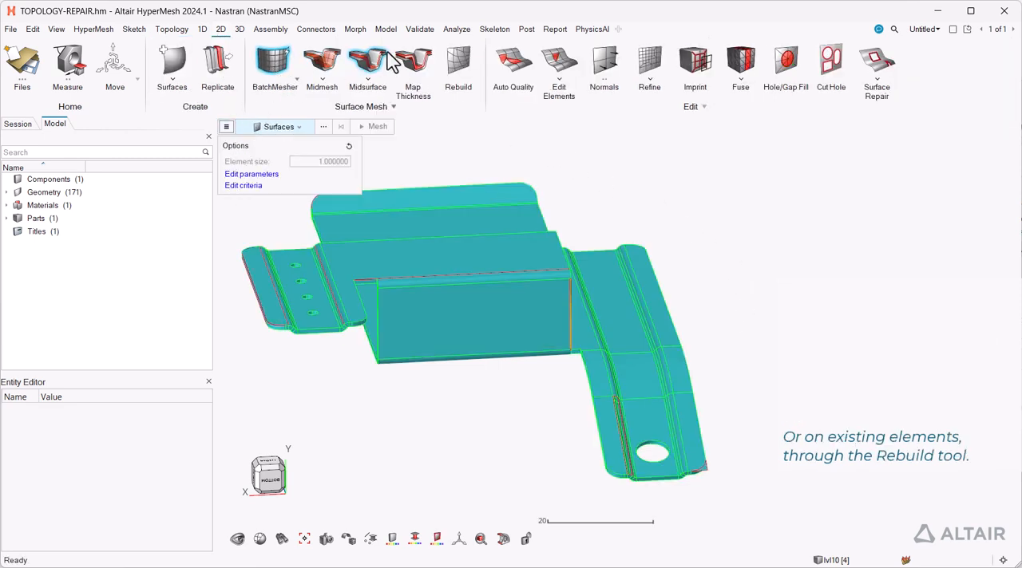
- Open 2D Rebuild and show its Edit parameters and Edit criteria options
left_click(457, 68)
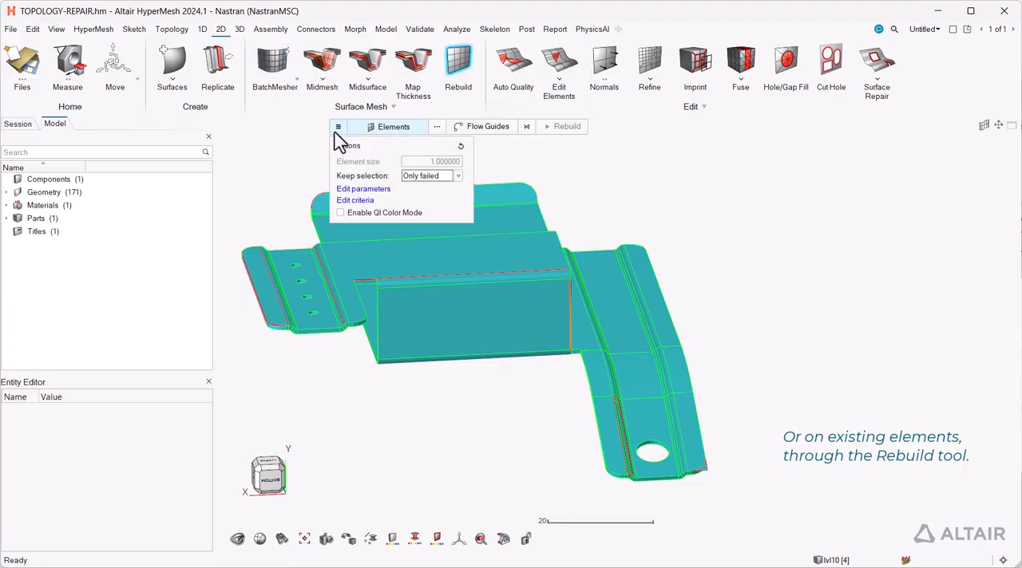
mouse_move(559, 172)
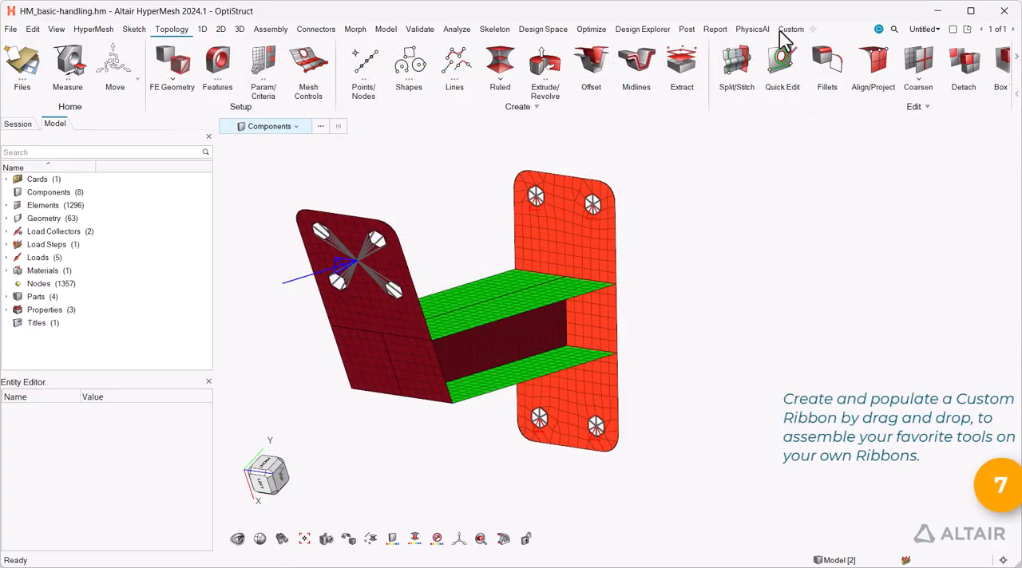
- Fill the Custom ribbon with Ruled, Split/Stitch, Midsurface and BatchMesher, then float it over the model
left_click(791, 30)
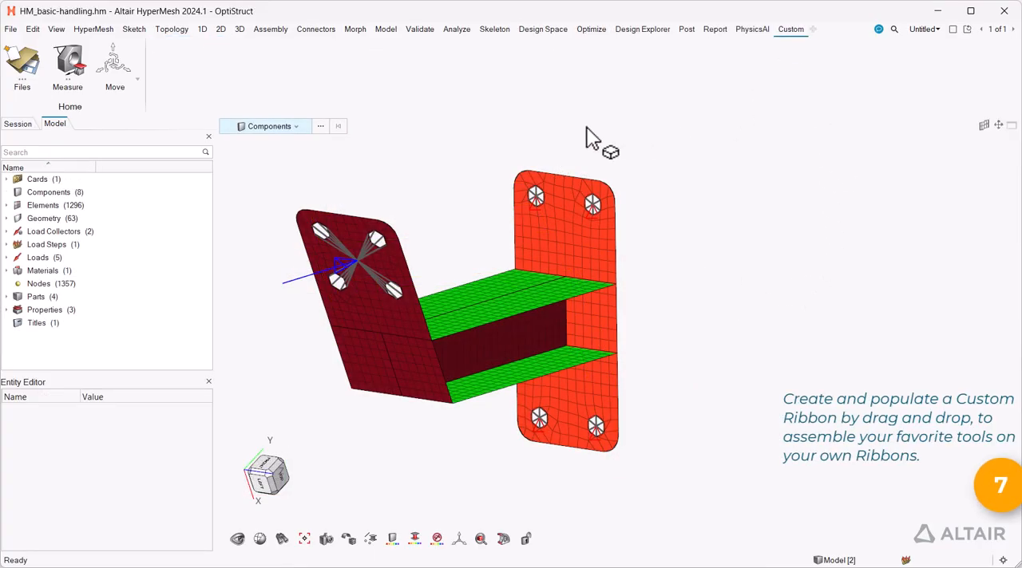
left_click(171, 29)
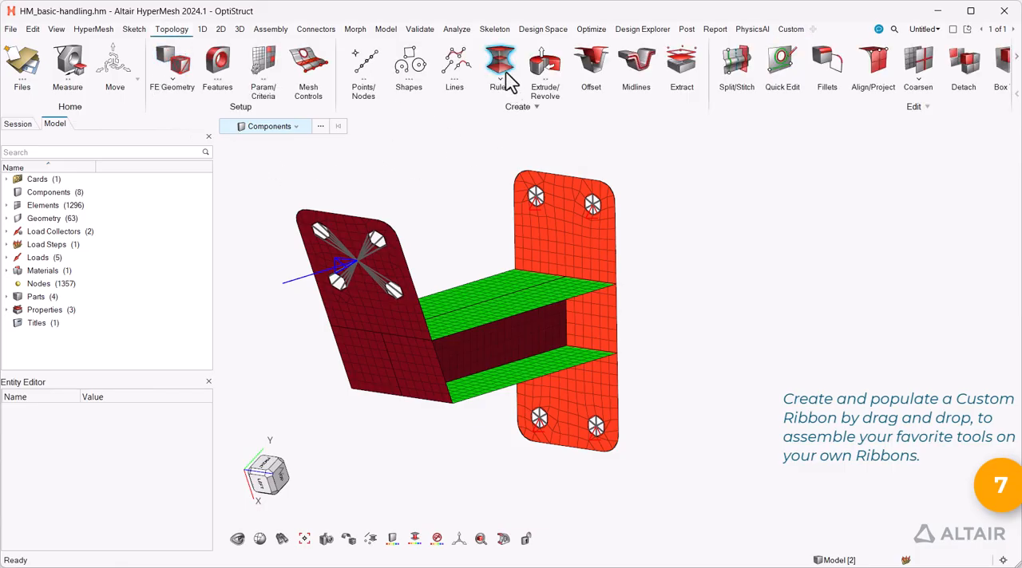
mouse_move(806, 128)
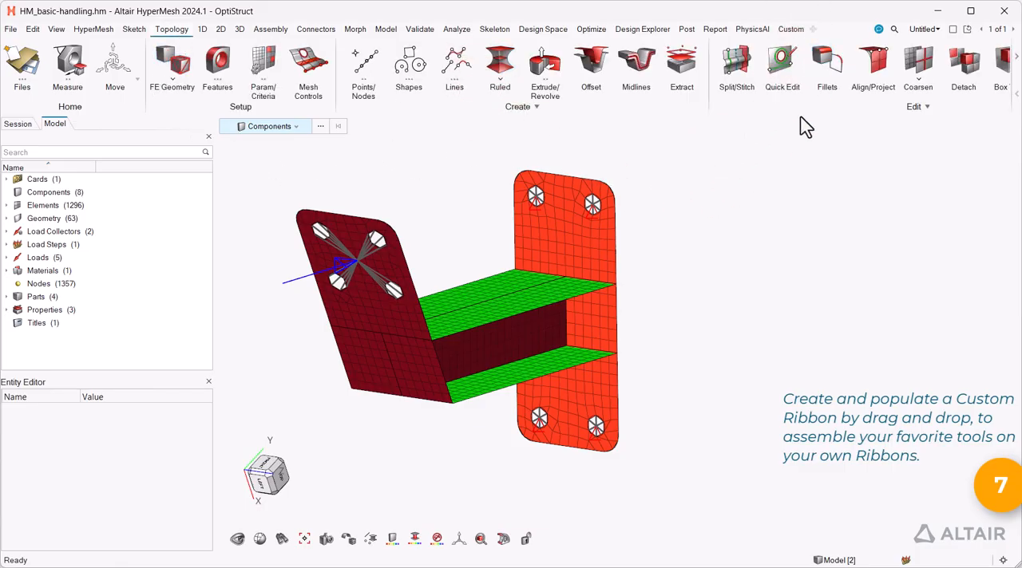
left_click(221, 29)
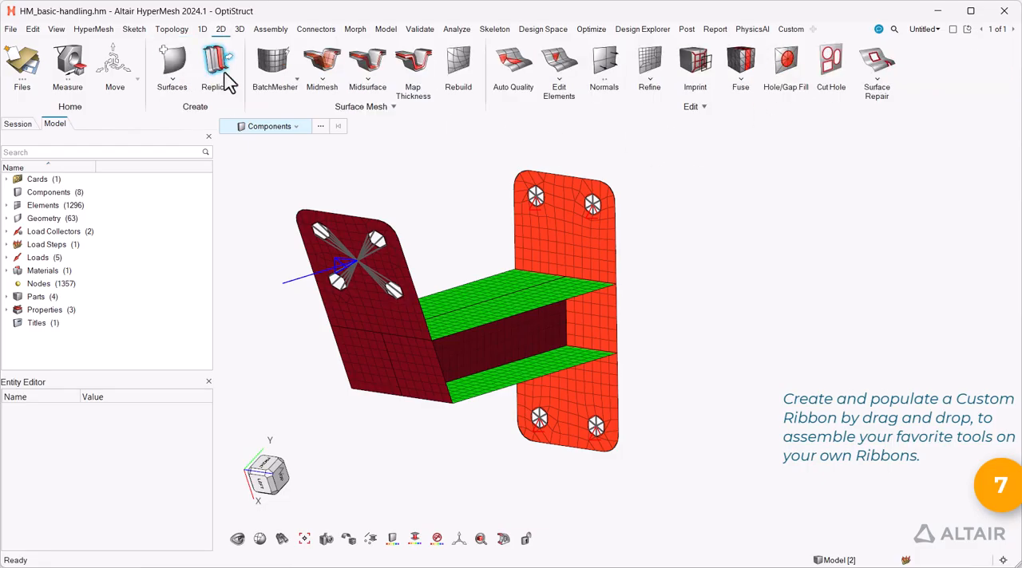
mouse_move(793, 44)
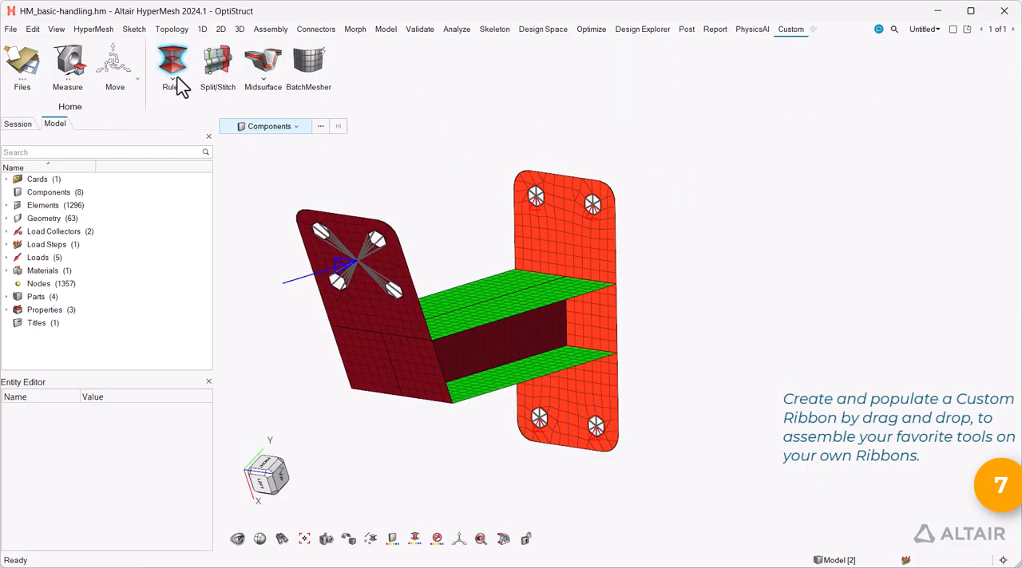
left_click(790, 29)
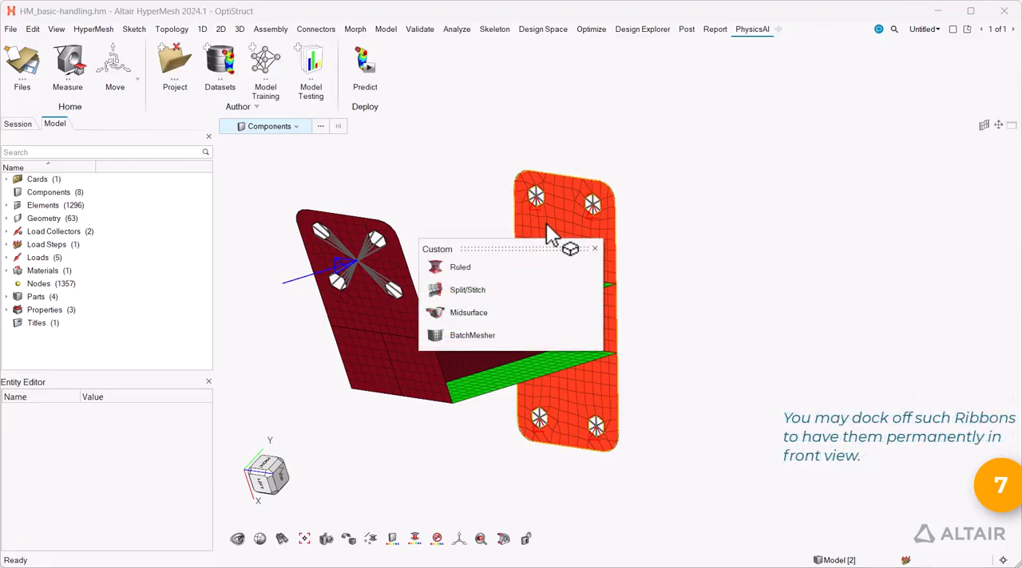
left_click_drag(511, 249, 806, 76)
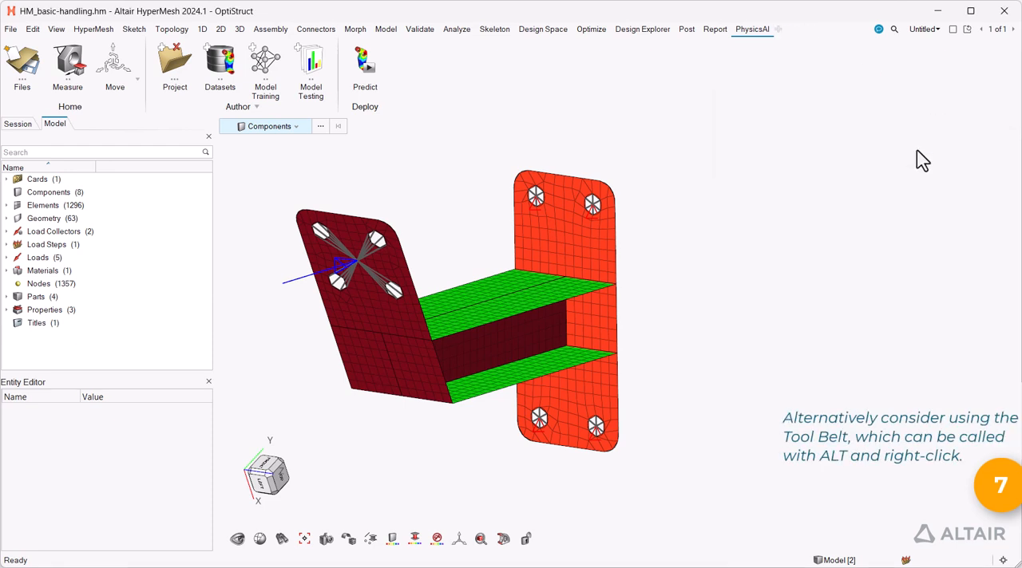
- Call up the Alt+right-click tool belt over the bracket model, configure it, and close the configuration
key("alt")
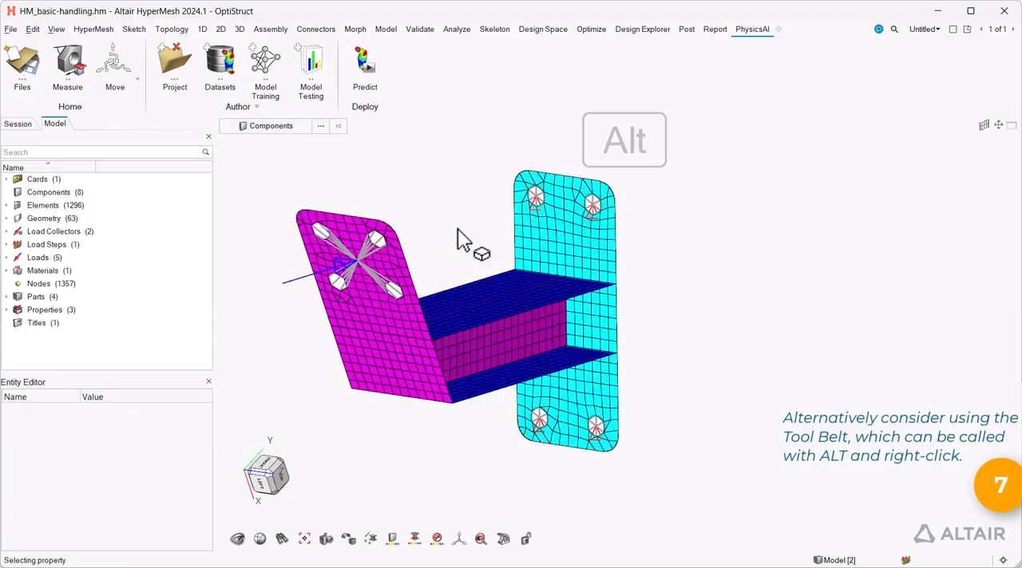
right_click(444, 267)
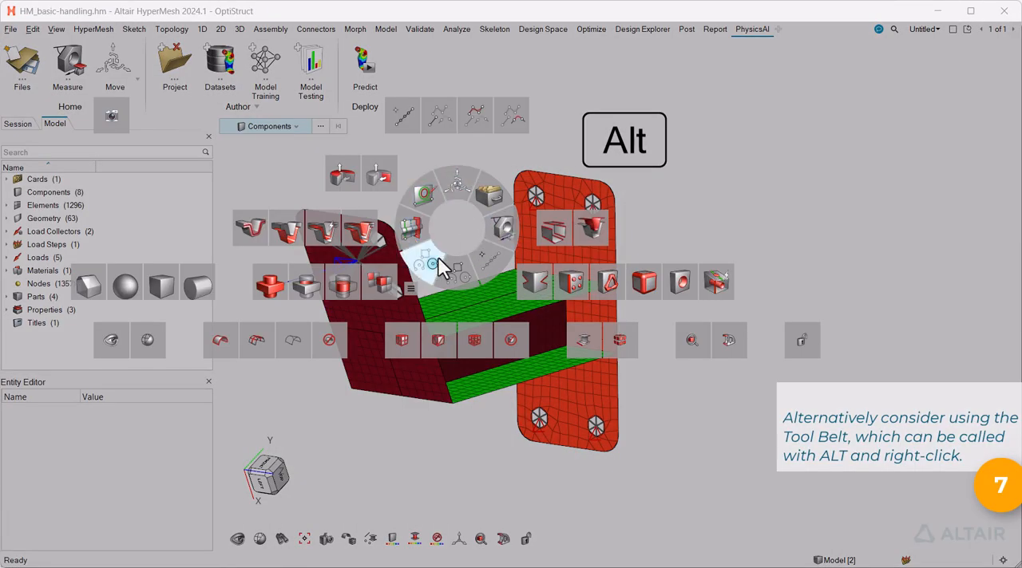
mouse_move(465, 235)
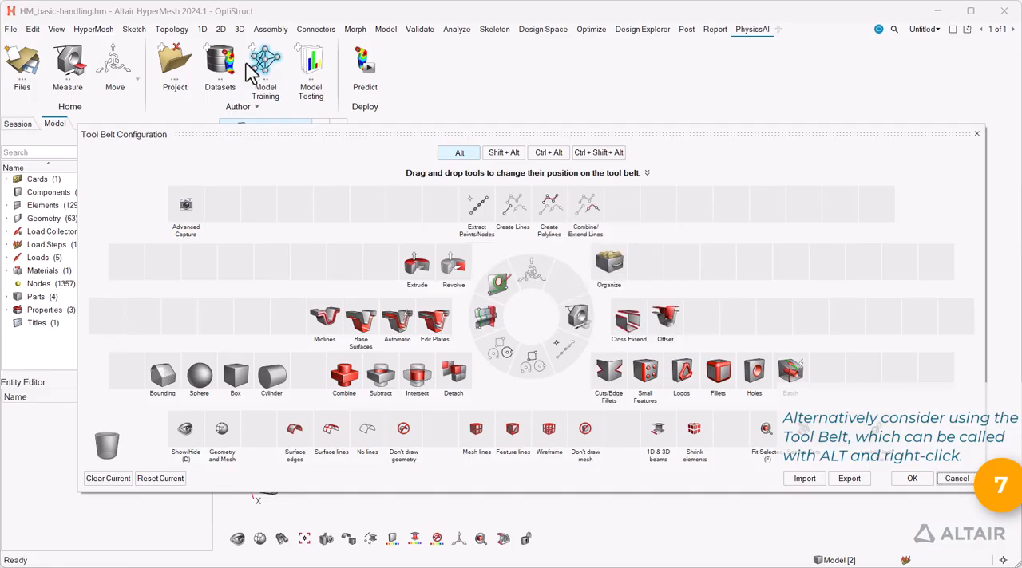
left_click(172, 29)
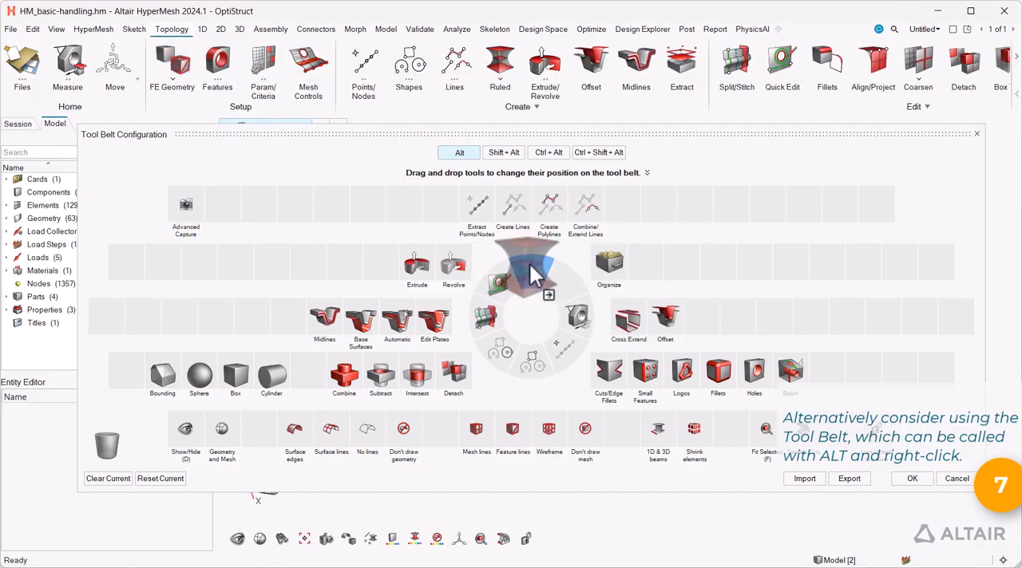
mouse_move(543, 335)
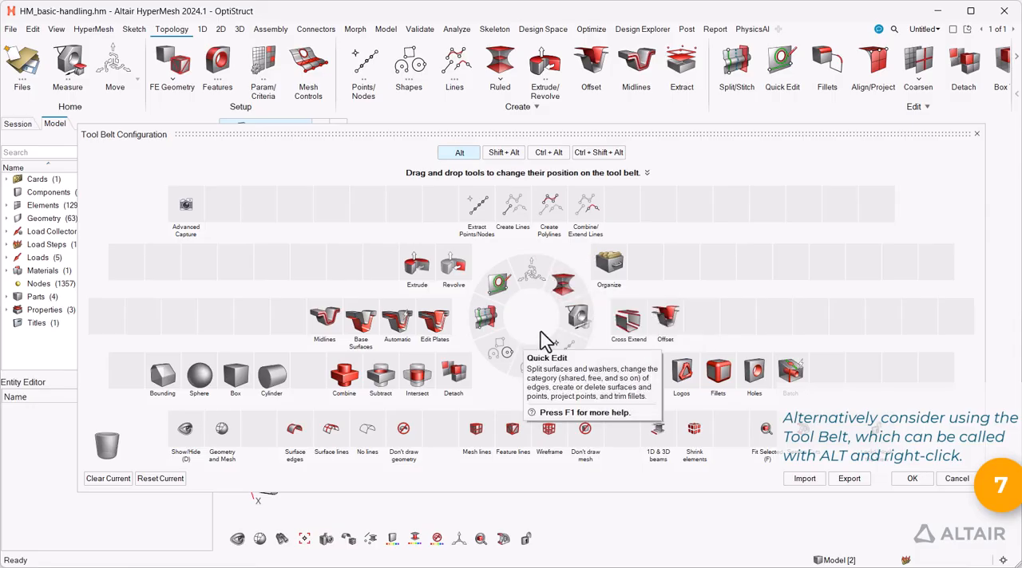
left_click(912, 478)
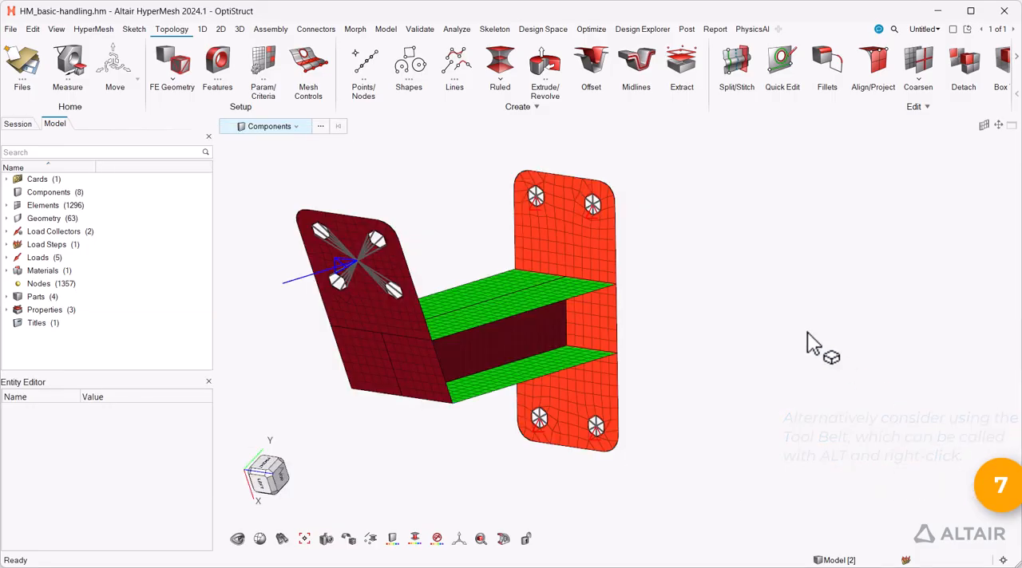
- Switch on the Extension Demo extension in the File > Extensions manager
left_click(11, 29)
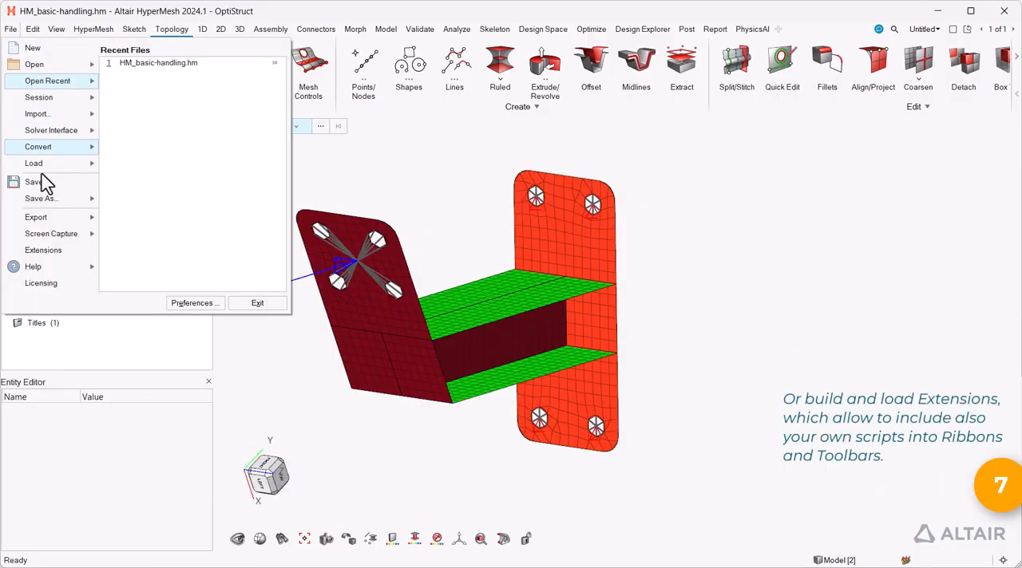
left_click(42, 249)
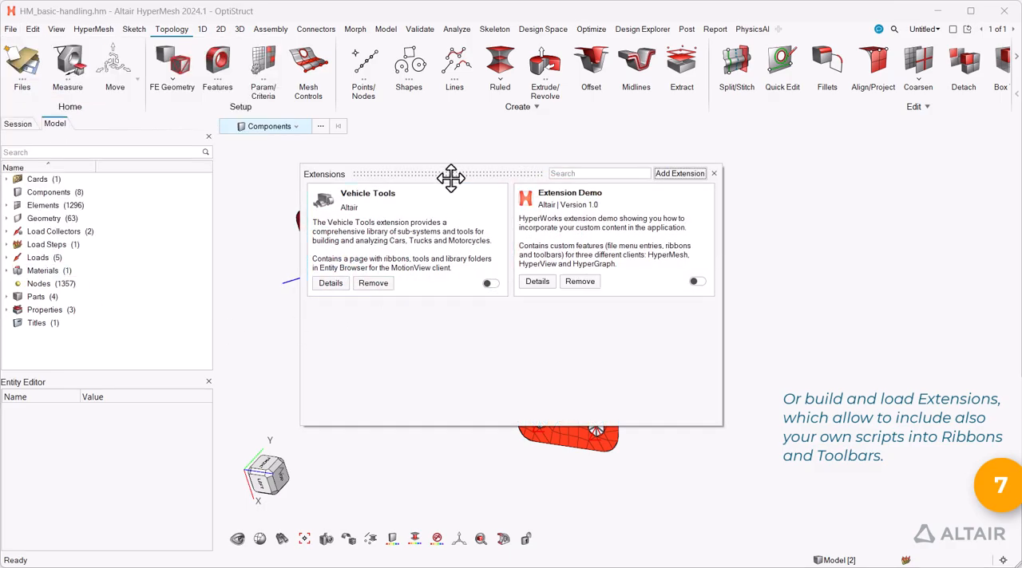
left_click_drag(451, 174, 613, 242)
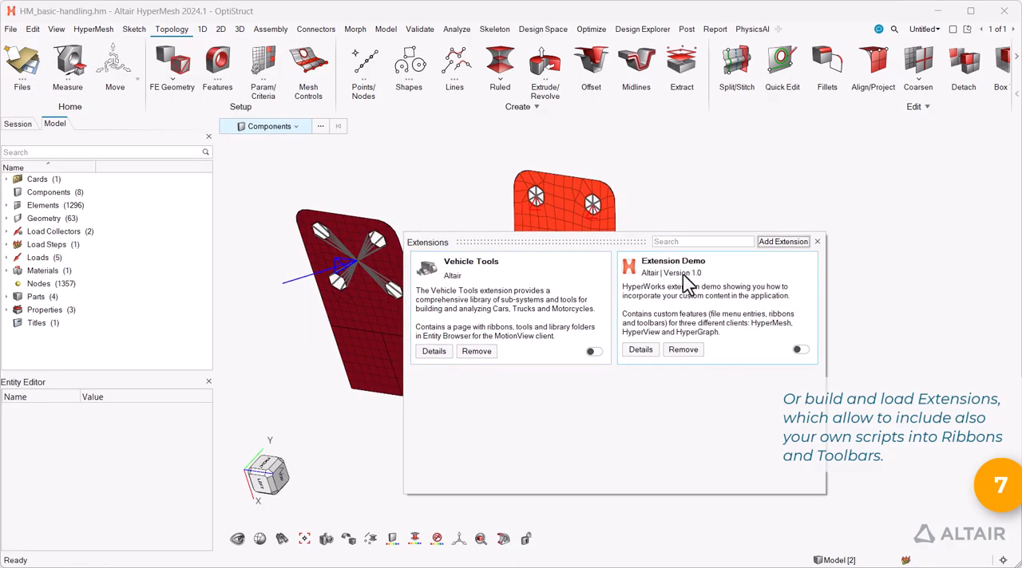
left_click(799, 350)
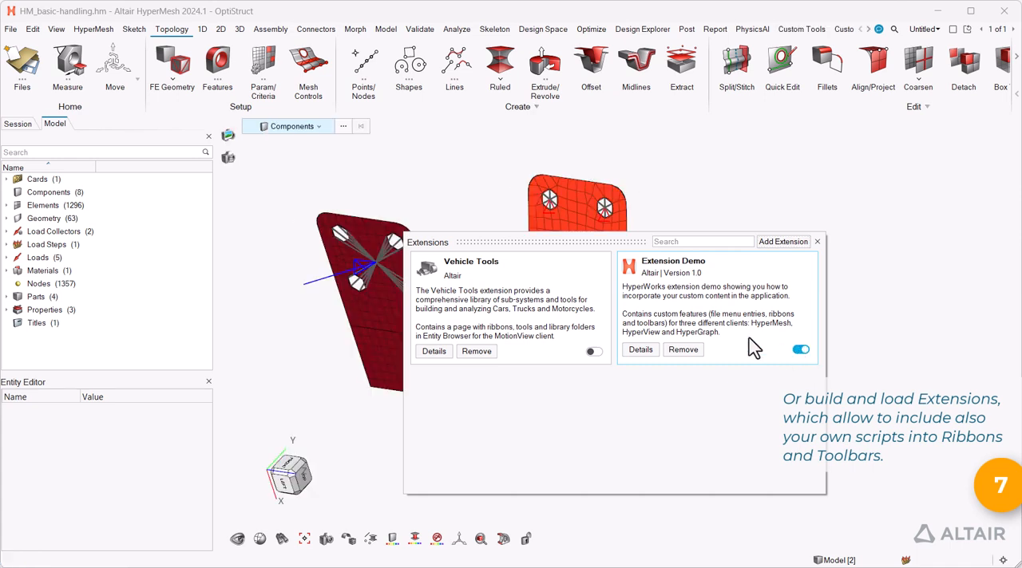
- Check the new Custom Tools ribbon, view the Extension Demo details, and close Extensions
left_click(801, 29)
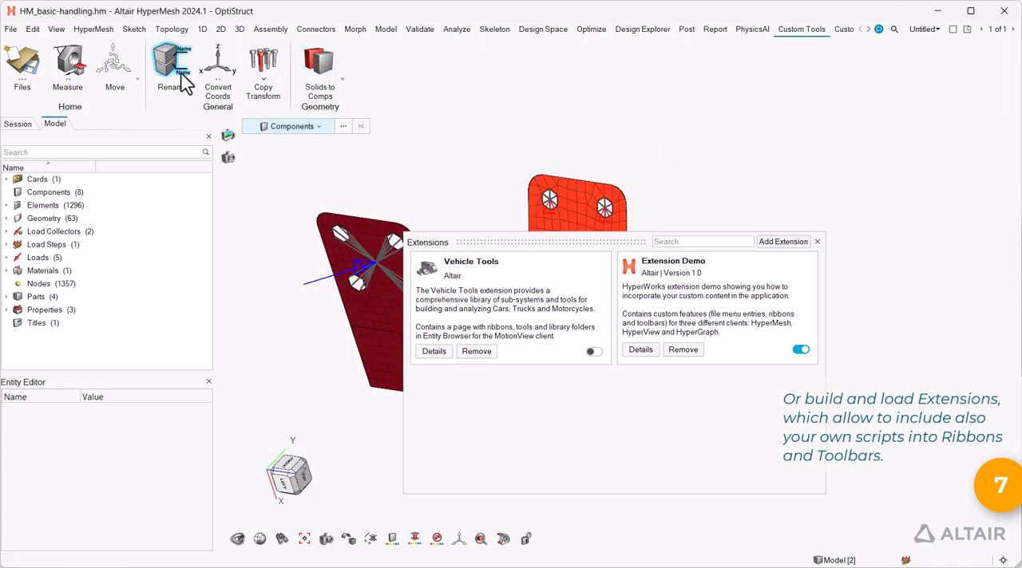
left_click(817, 29)
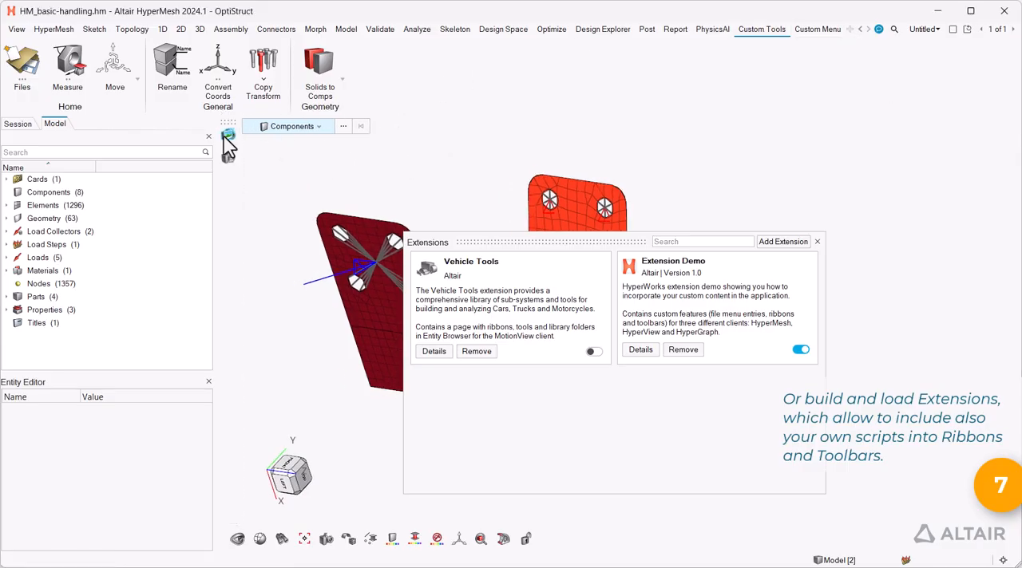
left_click(641, 349)
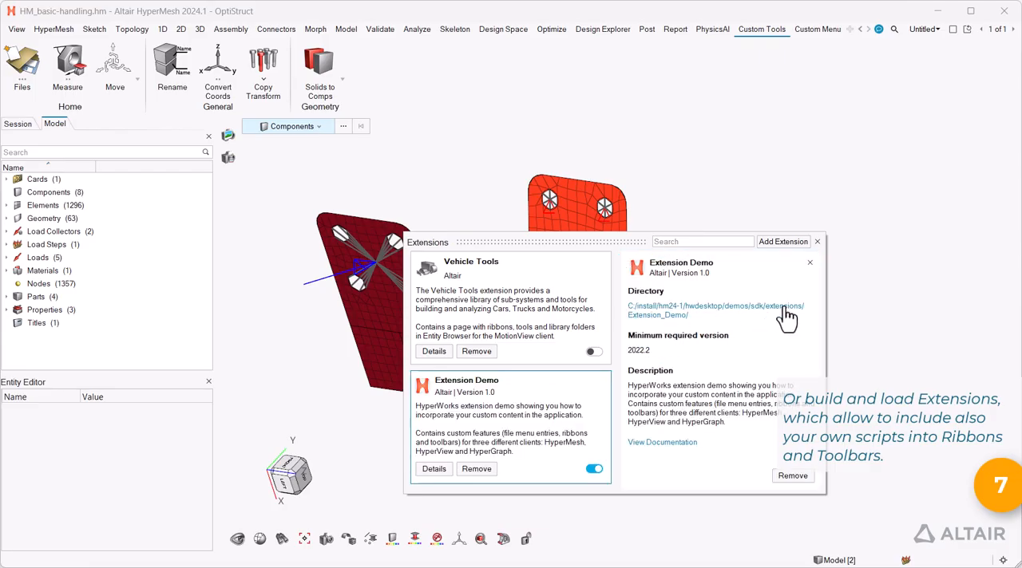
left_click(817, 241)
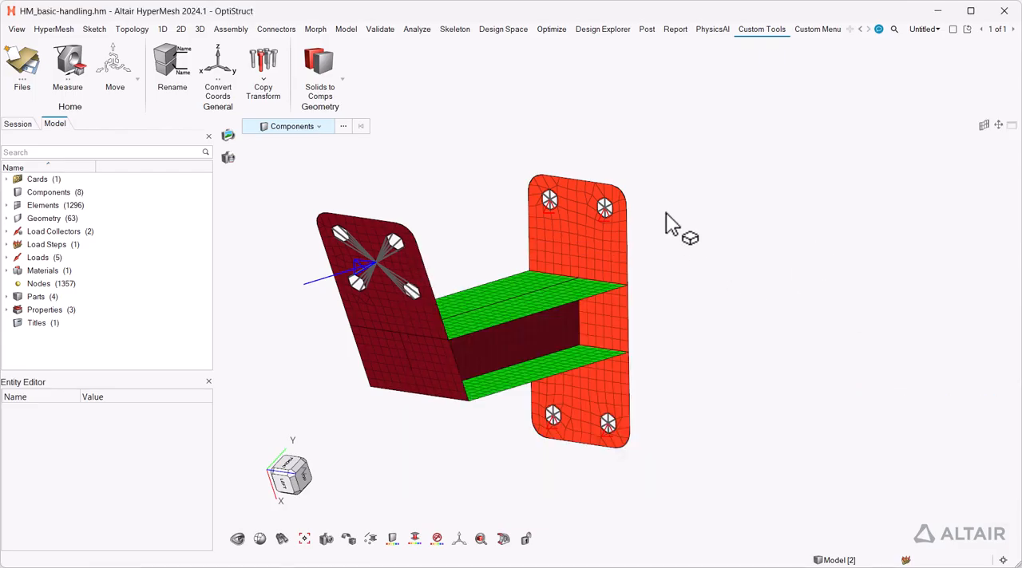